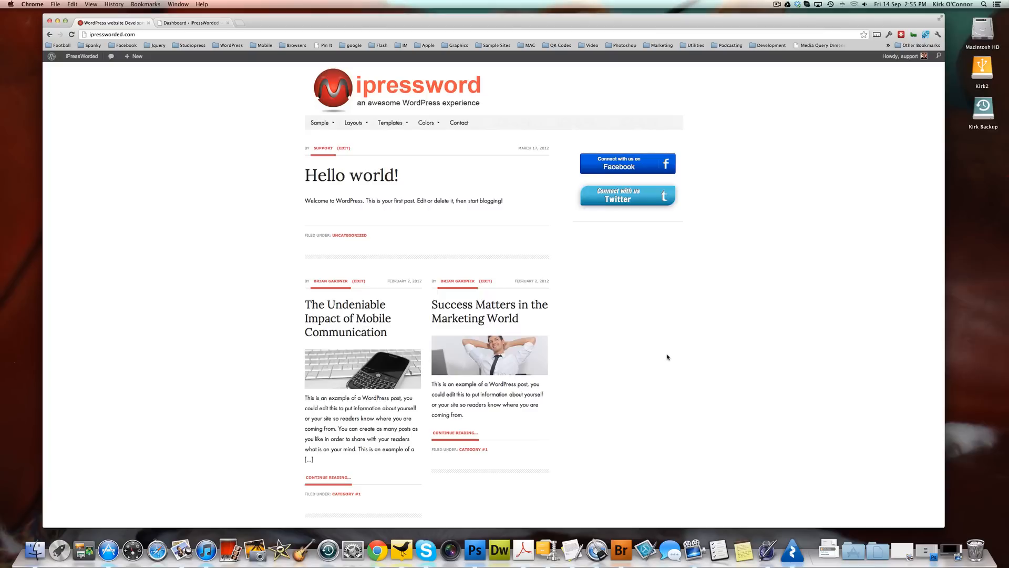
{"action": "mouse_move", "coordinate": [173, 130]}
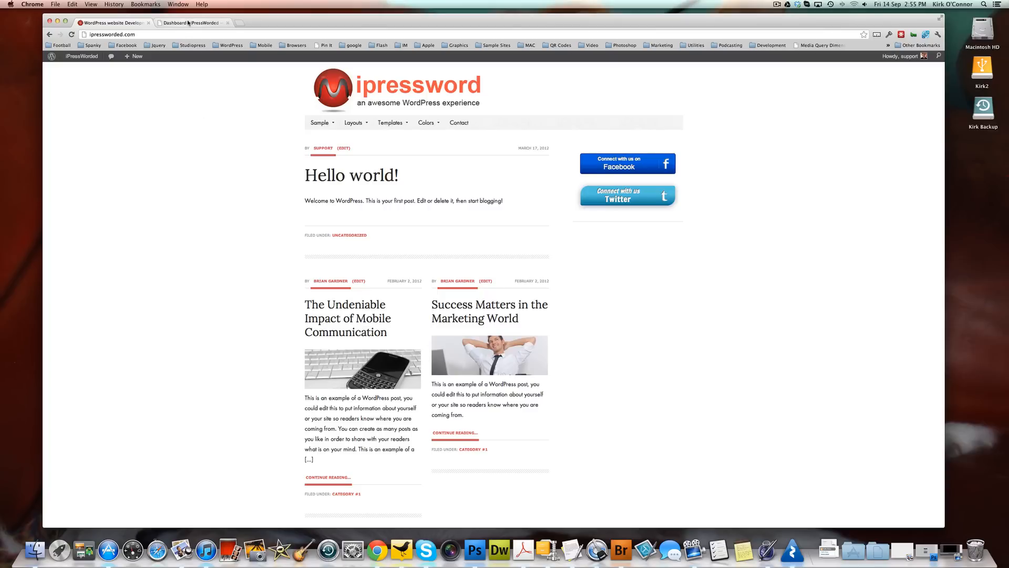
Switch from the public homepage to the site's admin Dashboard
{"action": "left_click", "coordinate": [187, 23]}
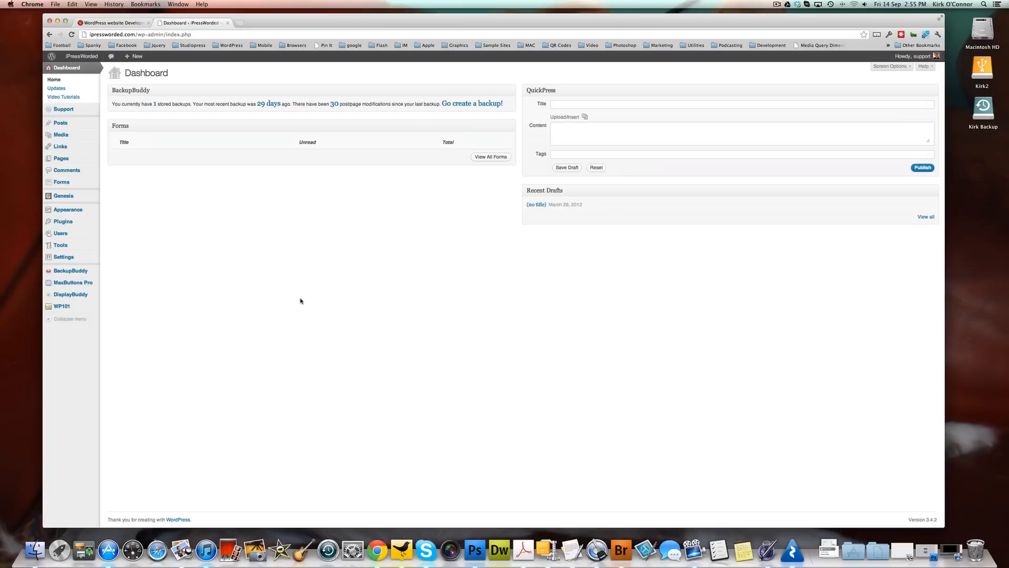
{"action": "mouse_move", "coordinate": [309, 307]}
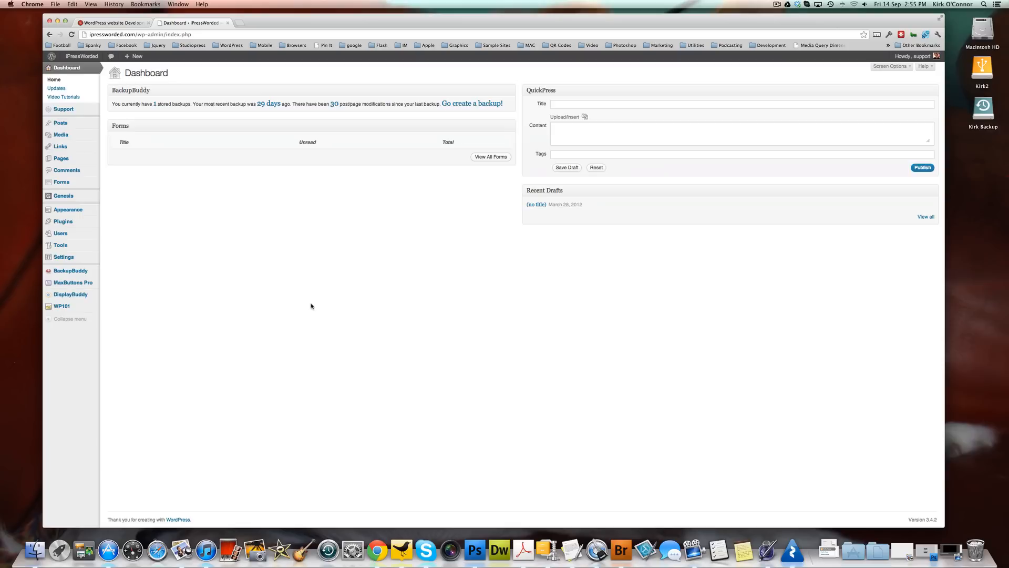
{"action": "mouse_move", "coordinate": [253, 263]}
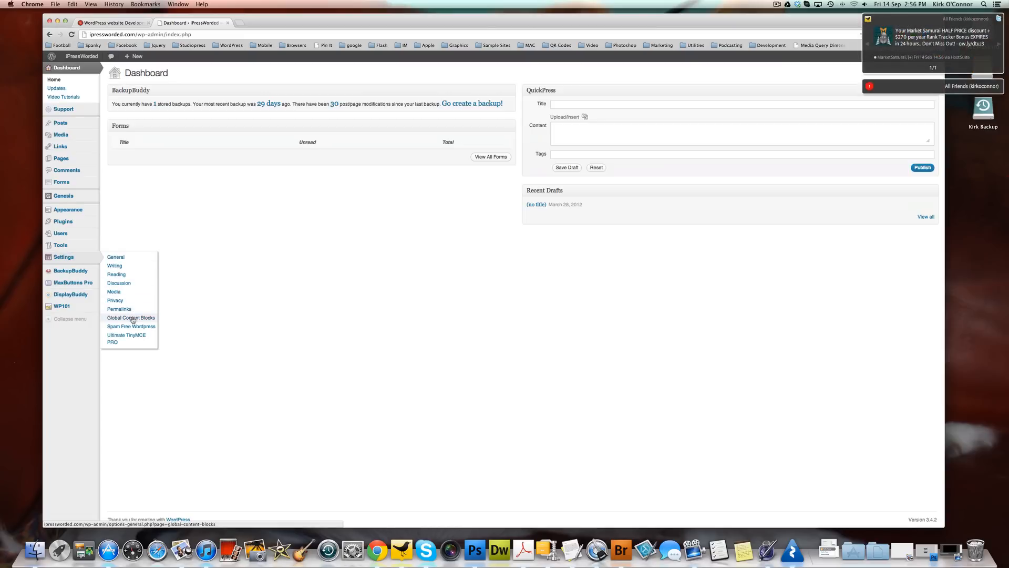
Go to Settings > Global Content Blocks and start a new content block
{"action": "left_click", "coordinate": [130, 317]}
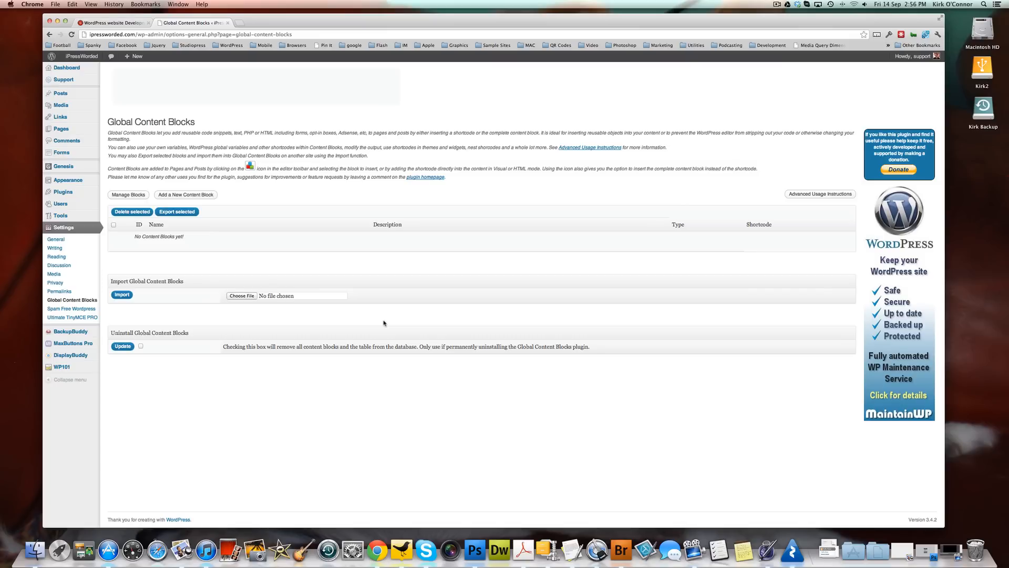
{"action": "mouse_move", "coordinate": [196, 197]}
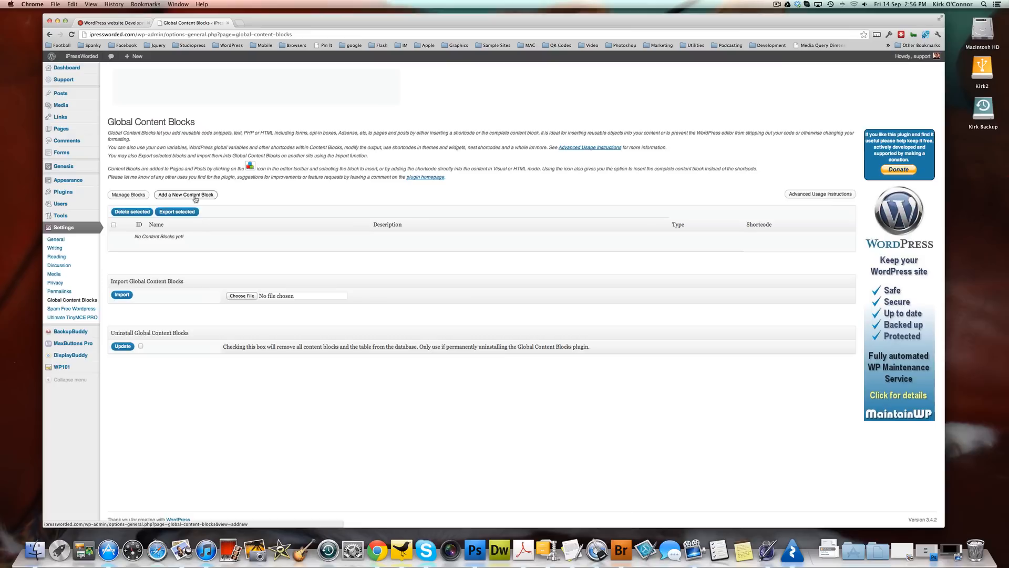
{"action": "left_click", "coordinate": [185, 195]}
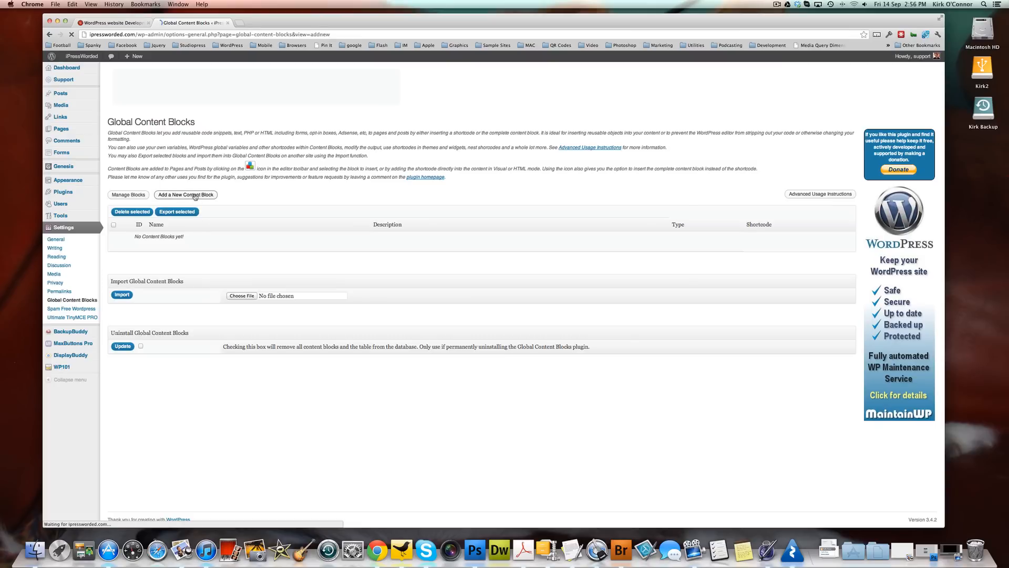
Name the new content block 'Optin Form'
{"action": "left_click", "coordinate": [185, 194]}
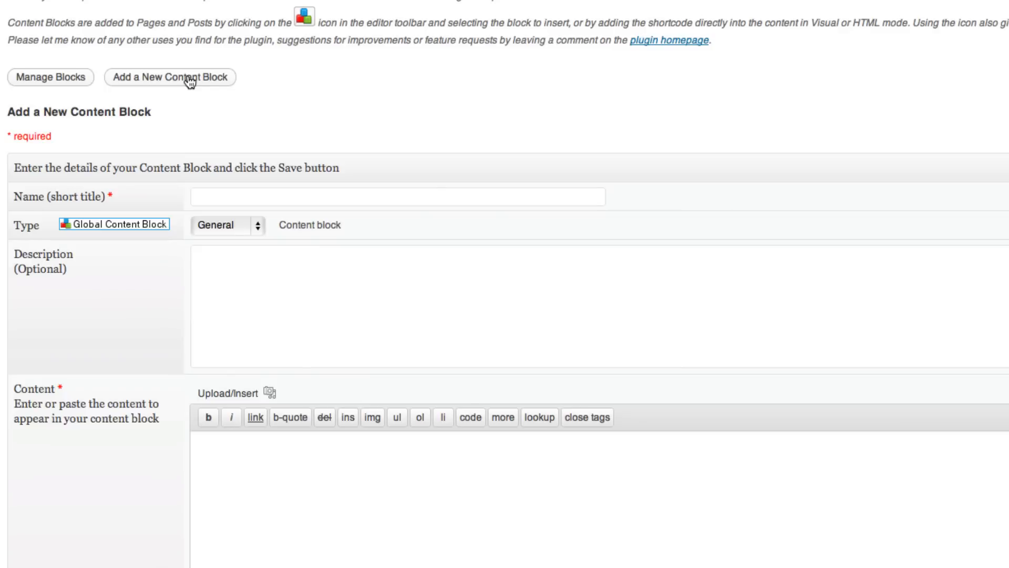
{"action": "mouse_move", "coordinate": [453, 265]}
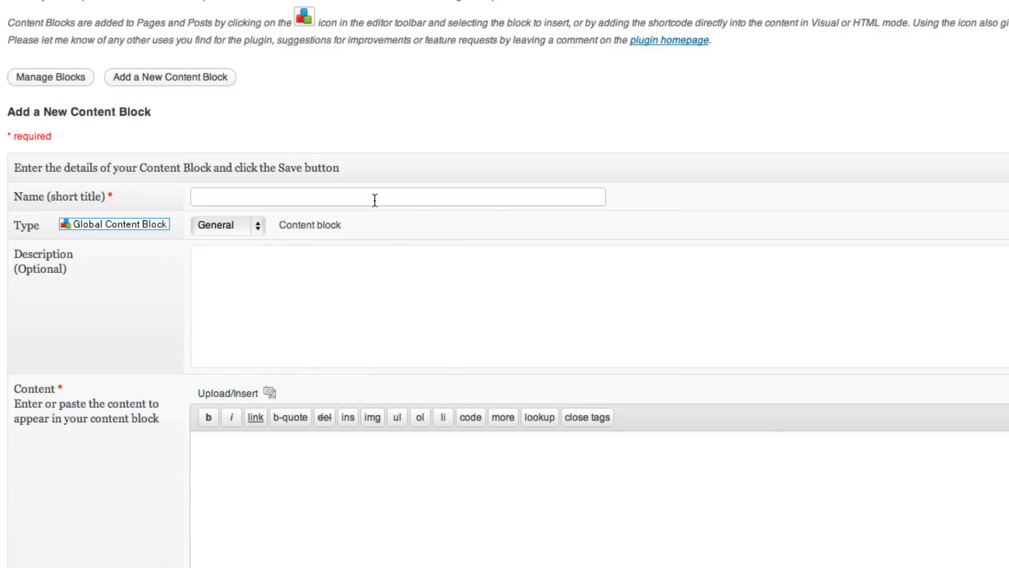
{"action": "type", "text": "Optin"}
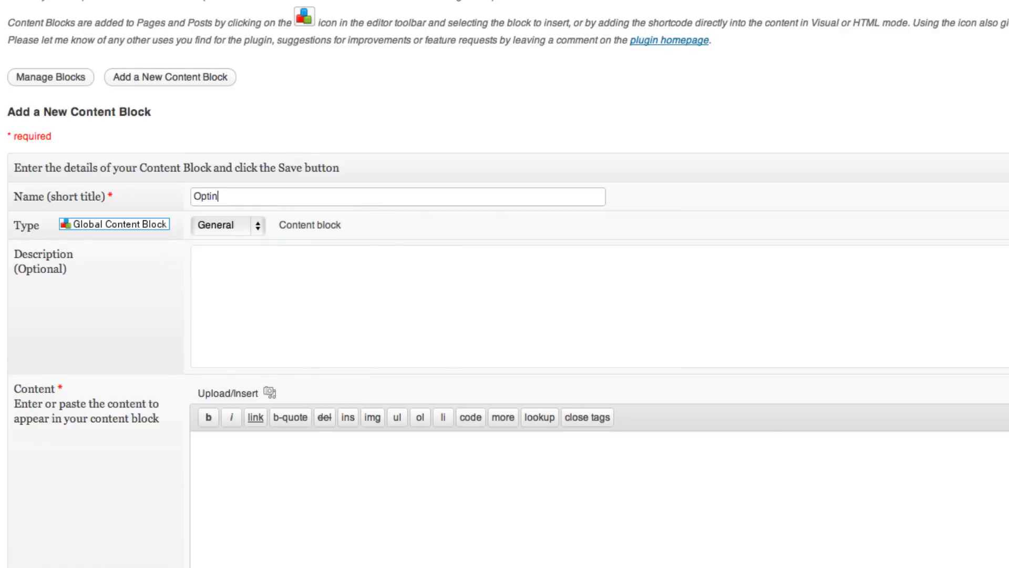
{"action": "type", "text": "Form"}
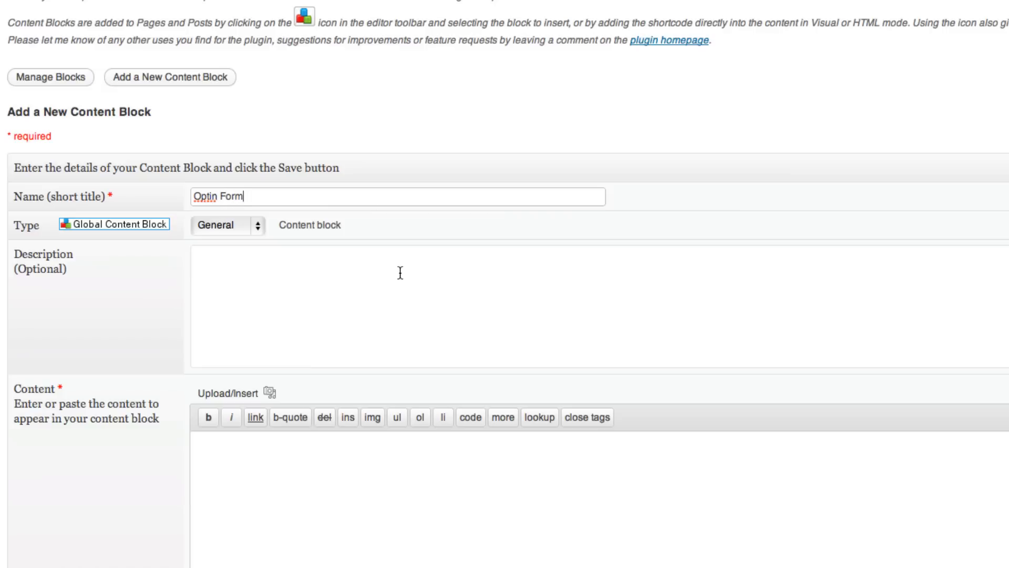
Describe it as 'Optin form for various parts of our website'
{"action": "type", "text": "O"}
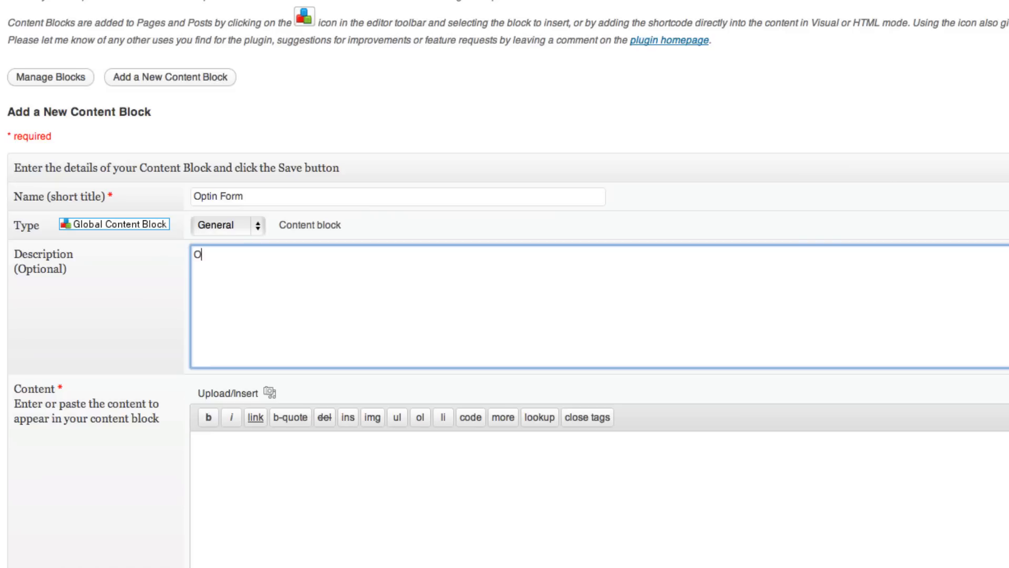
{"action": "type", "text": "ptin form"}
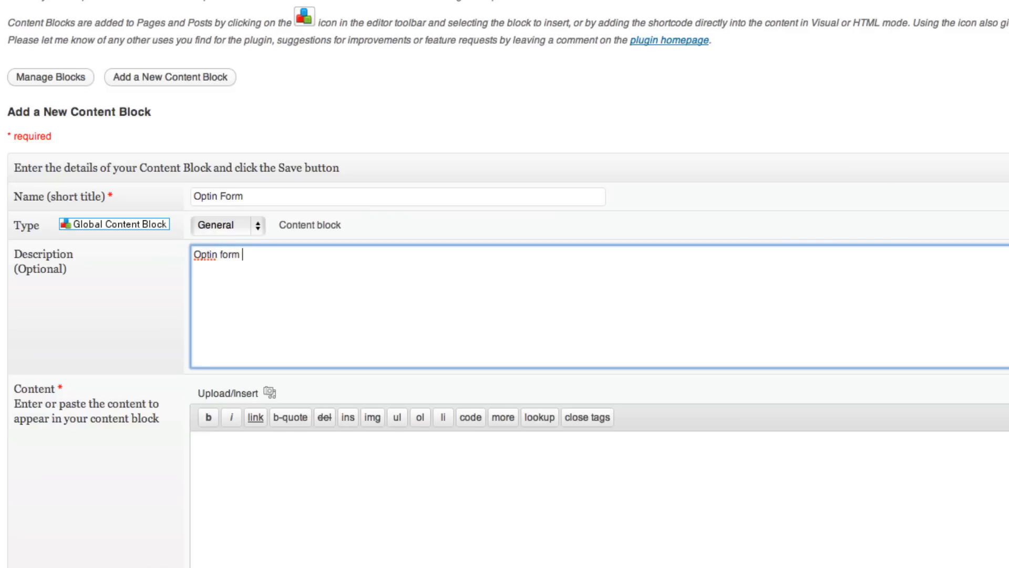
{"action": "type", "text": "fory v"}
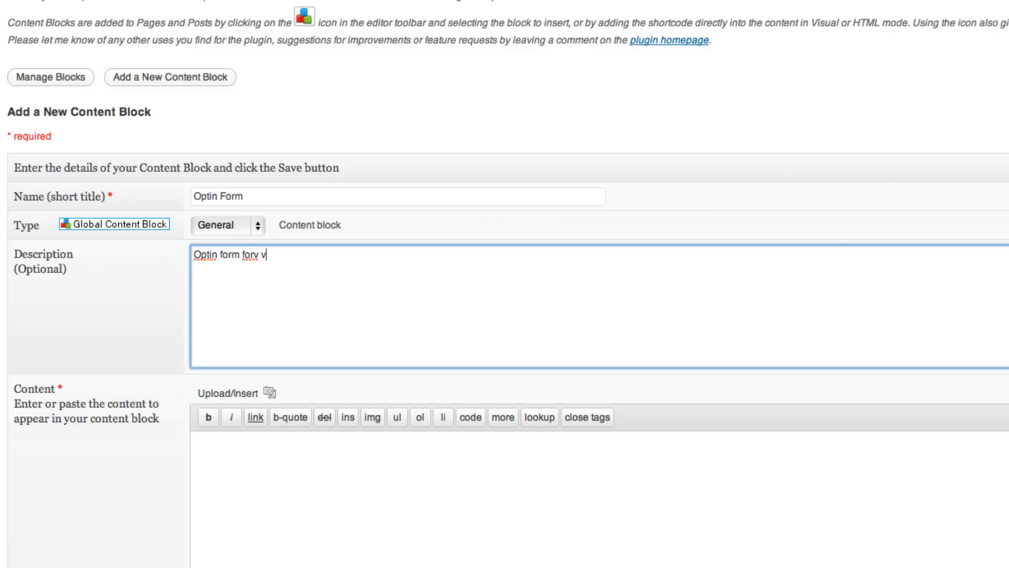
{"action": "type", "text": "arious part"}
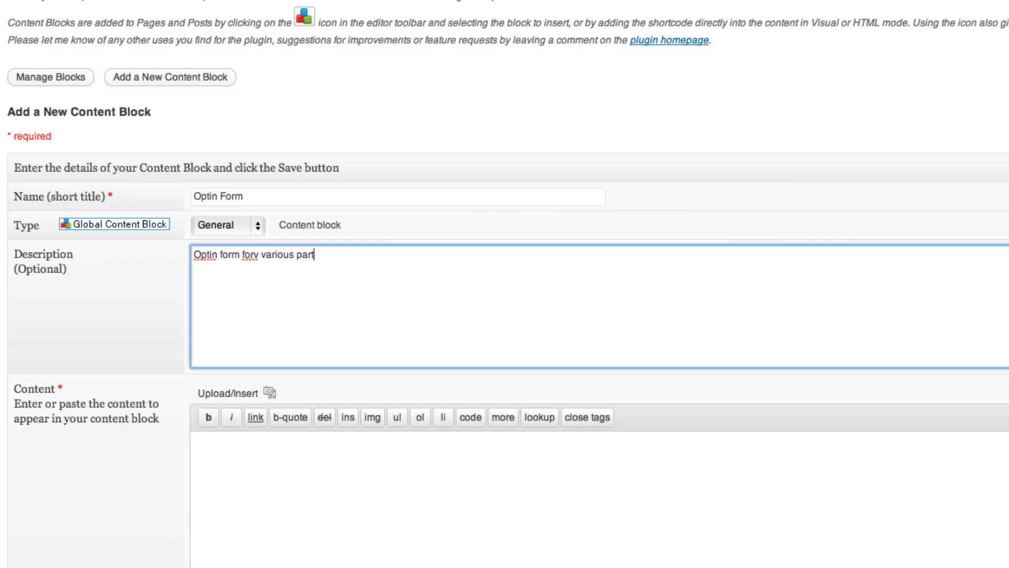
{"action": "type", "text": "s of our webs"}
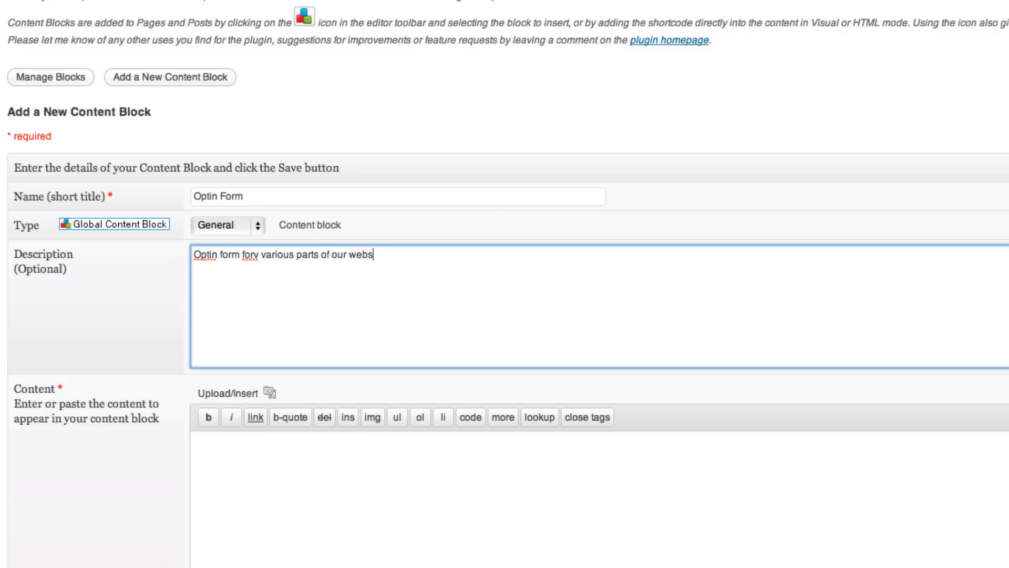
{"action": "type", "text": "ite"}
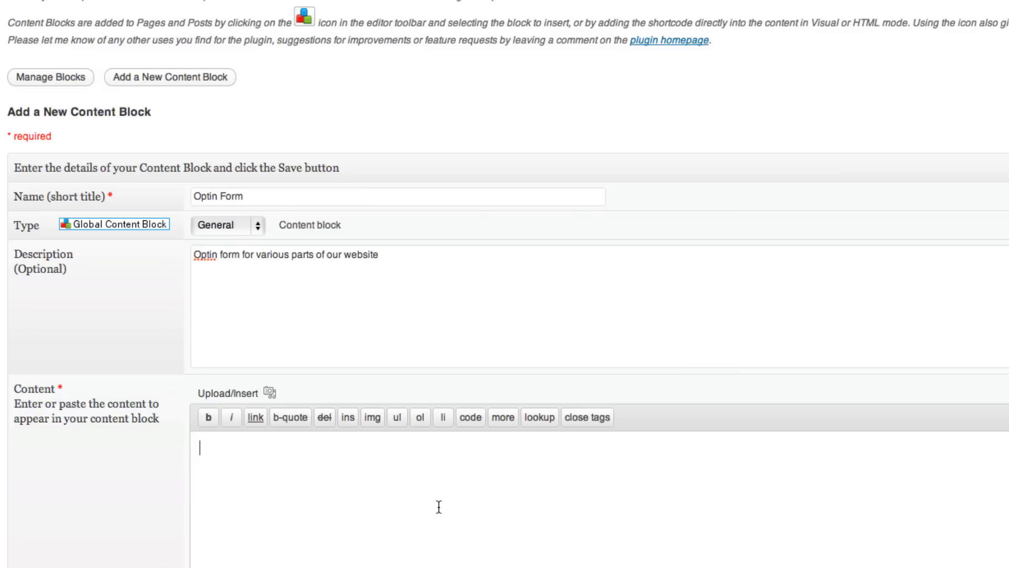
Paste the shortcode [gravityform id="9" name="Subscribe Now" title="false"] into the block's Content editor
{"action": "scroll", "scroll_direction": "down", "scroll_amount": 3}
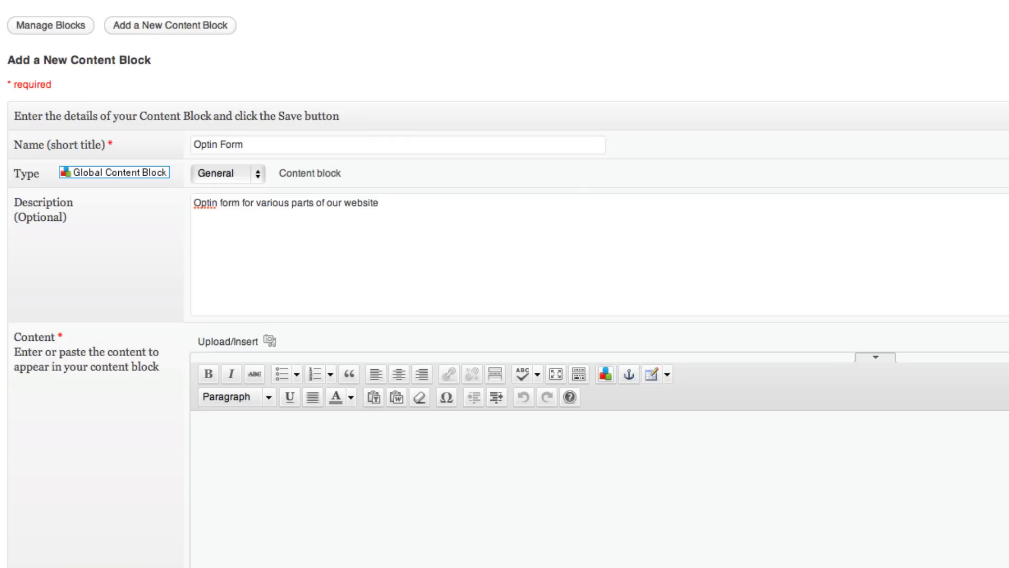
{"action": "mouse_move", "coordinate": [698, 402]}
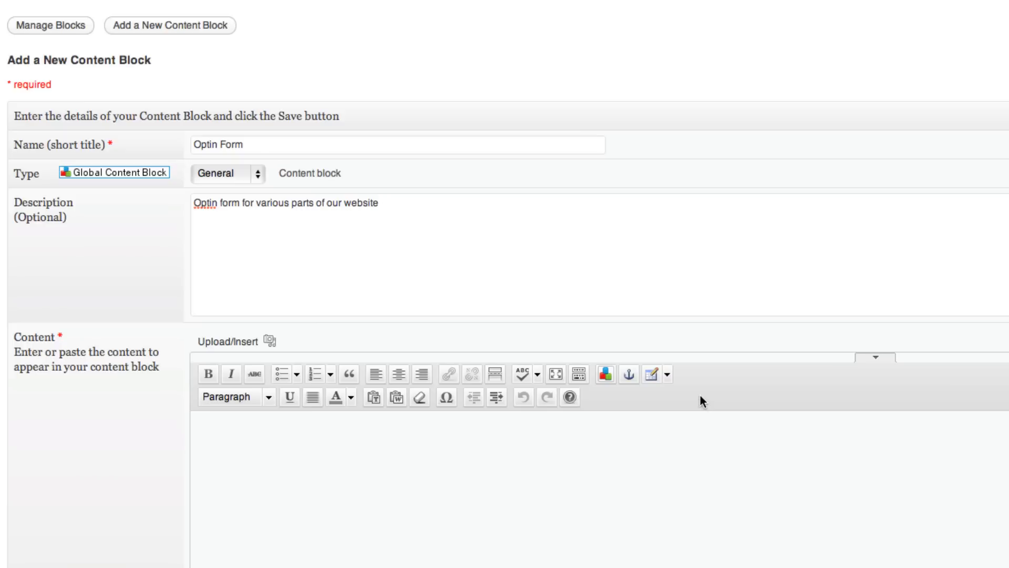
{"action": "mouse_move", "coordinate": [691, 407]}
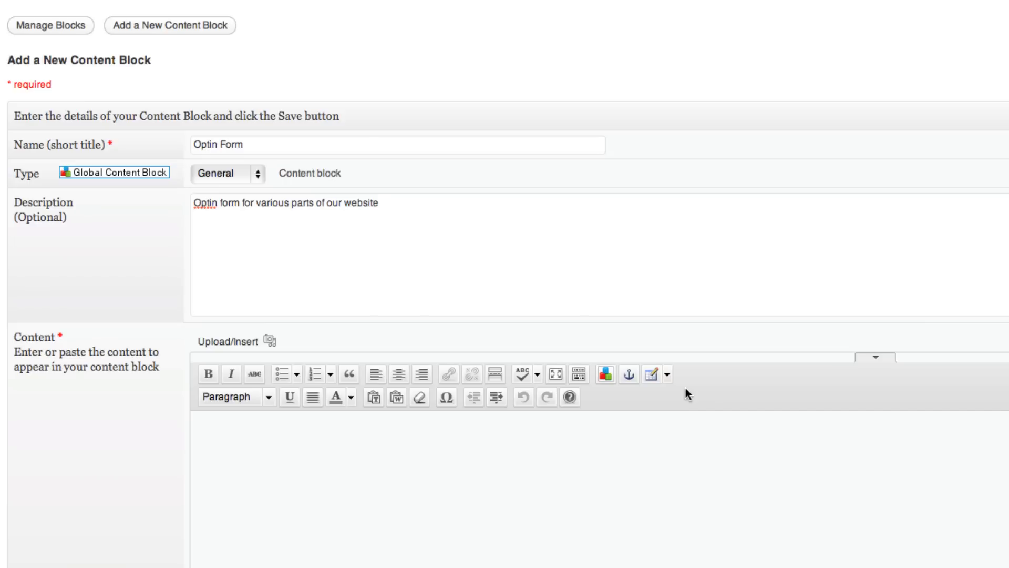
{"action": "mouse_move", "coordinate": [689, 431]}
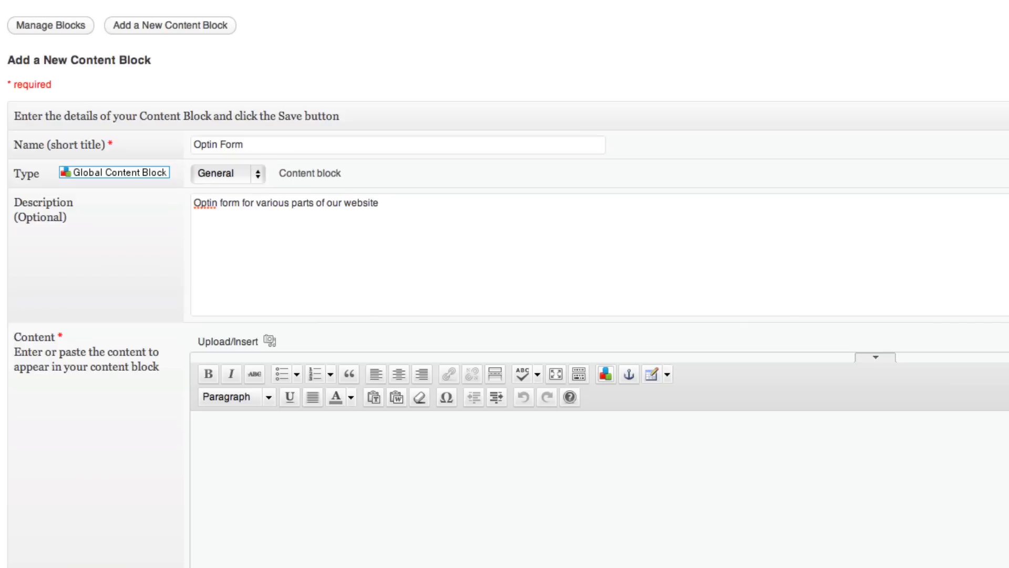
{"action": "mouse_move", "coordinate": [274, 506]}
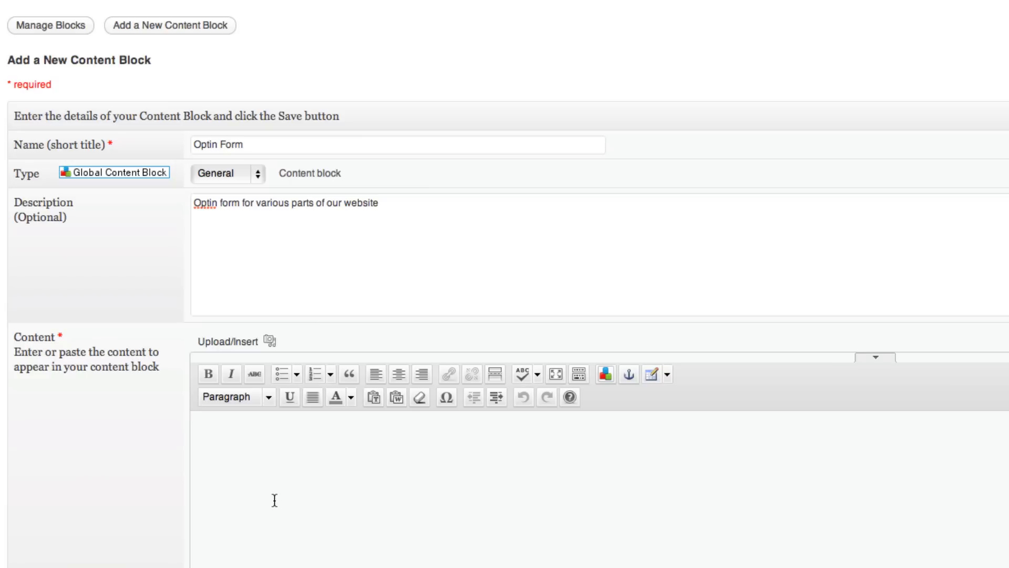
{"action": "type", "text": "[gravityform id=\"9\" name=\"Subscribe Now\" title=\"false\"]"}
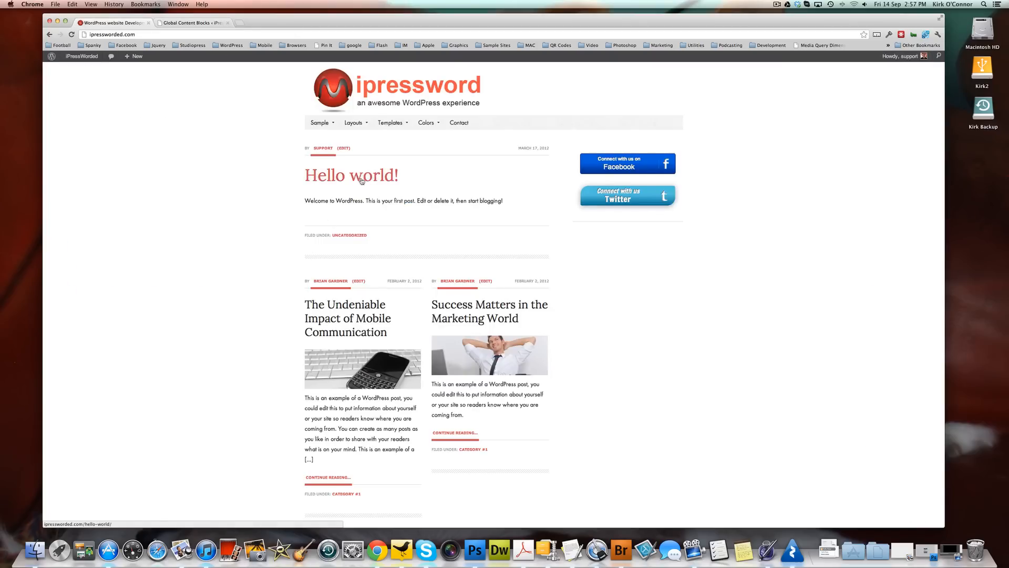
{"action": "mouse_move", "coordinate": [526, 193]}
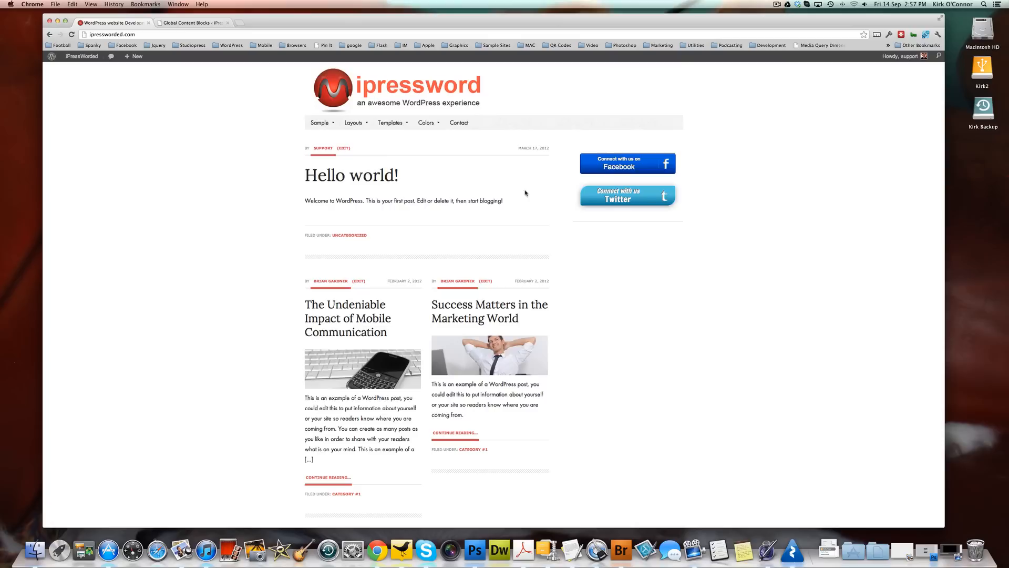
{"action": "mouse_move", "coordinate": [444, 188]}
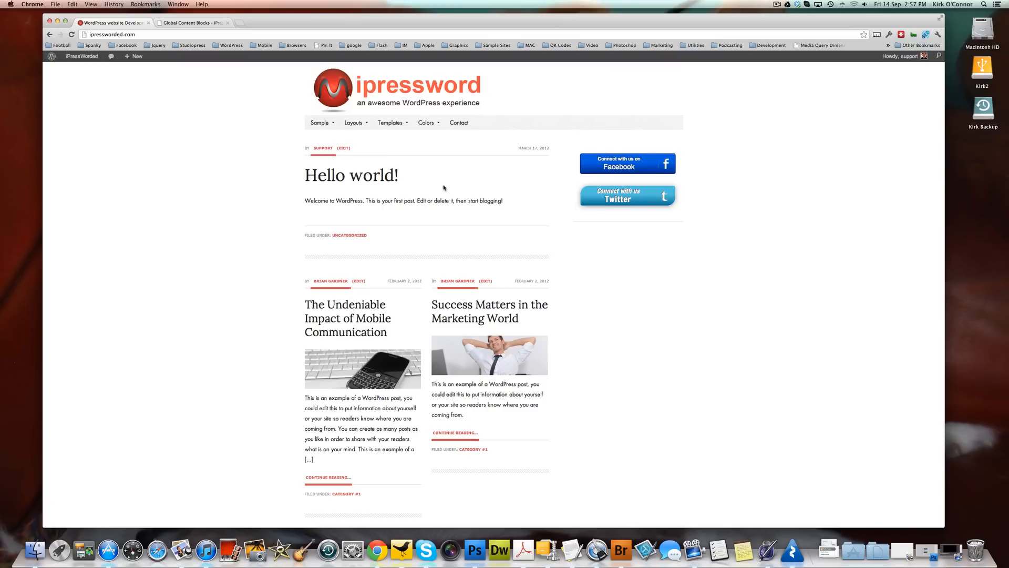
{"action": "mouse_move", "coordinate": [385, 189]}
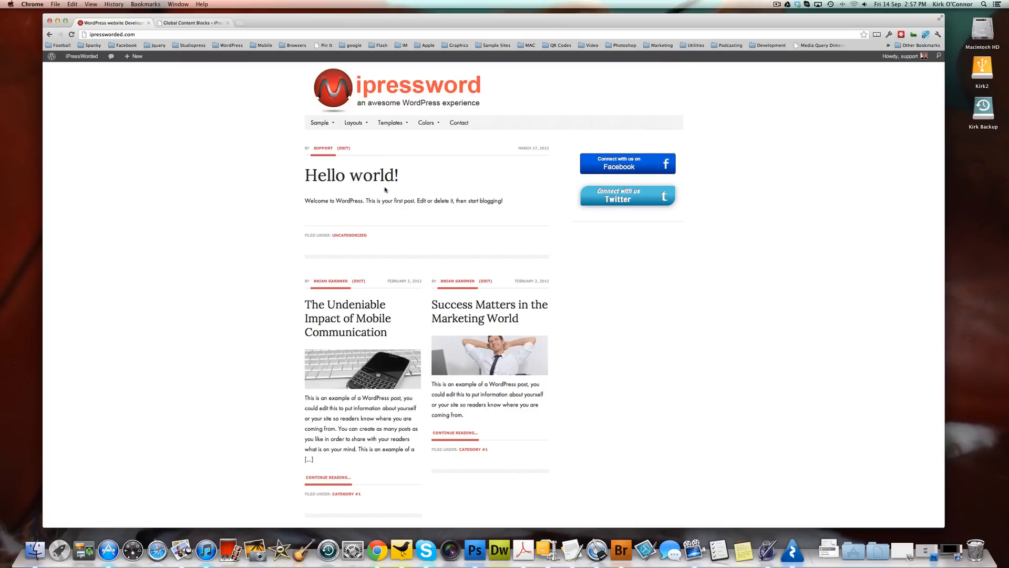
{"action": "mouse_move", "coordinate": [377, 190]}
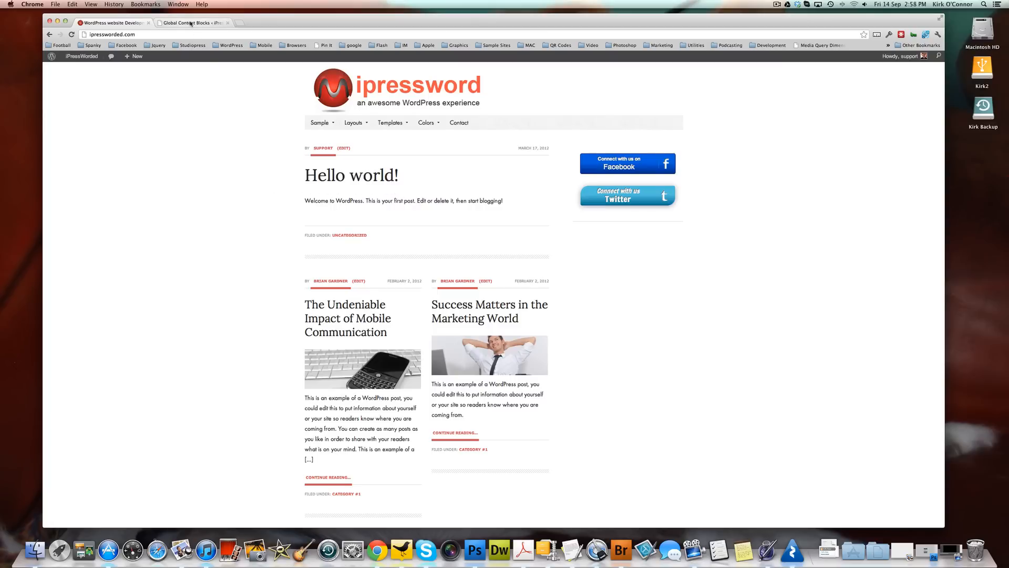
Confirm the Optin Form block is listed with its shortcode, then head to Posts
{"action": "left_click", "coordinate": [193, 23]}
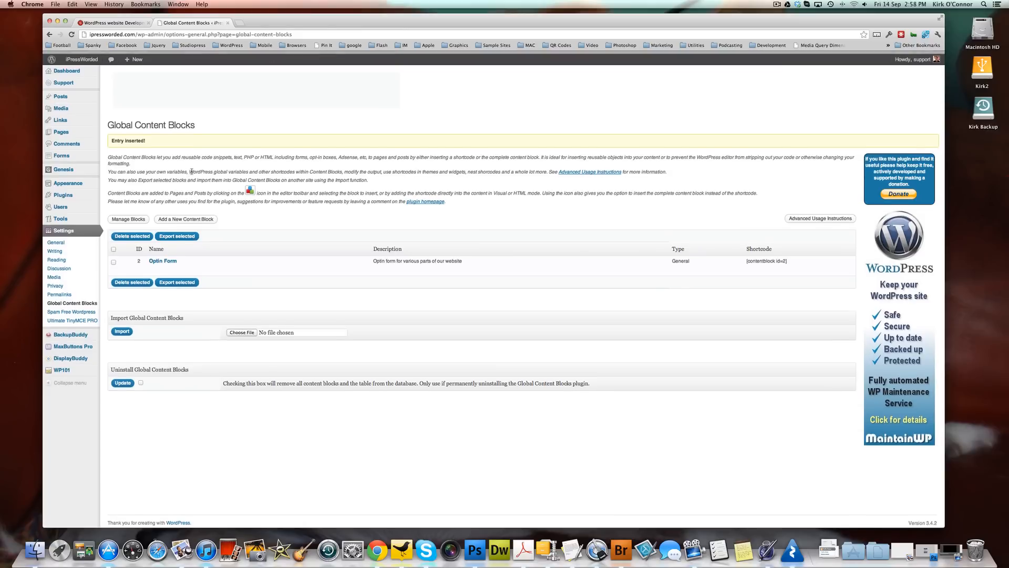
{"action": "left_click", "coordinate": [60, 96]}
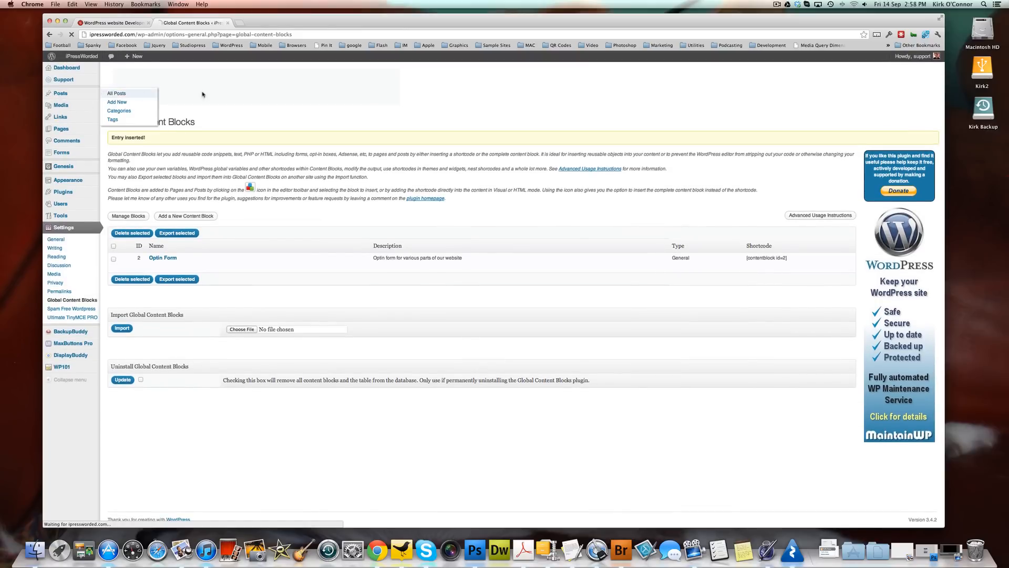
Edit the Hello world! post and place the cursor below its welcome sentence
{"action": "left_click", "coordinate": [116, 92]}
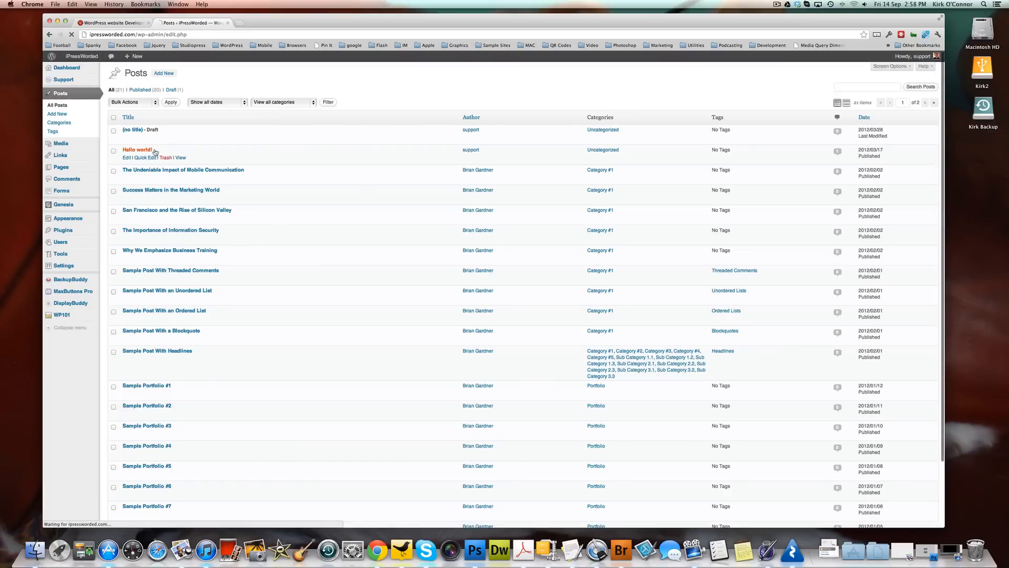
{"action": "left_click", "coordinate": [137, 149]}
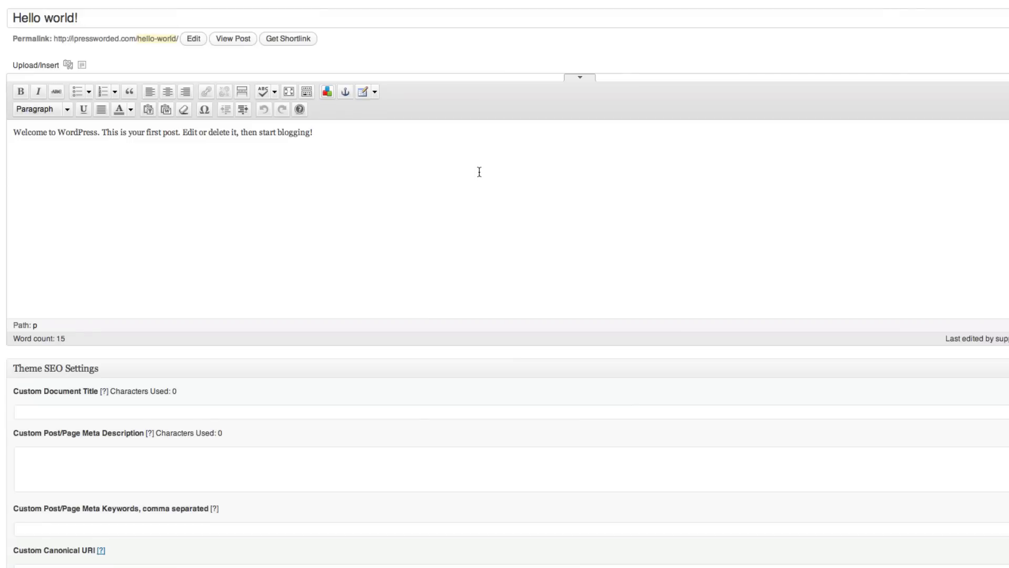
{"action": "left_click", "coordinate": [17, 156]}
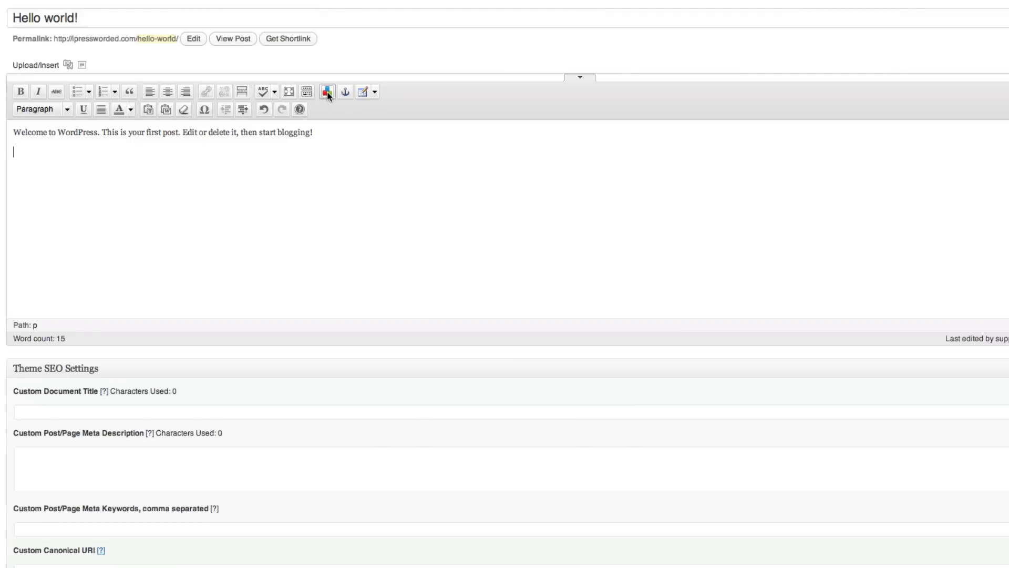
{"action": "mouse_move", "coordinate": [330, 94]}
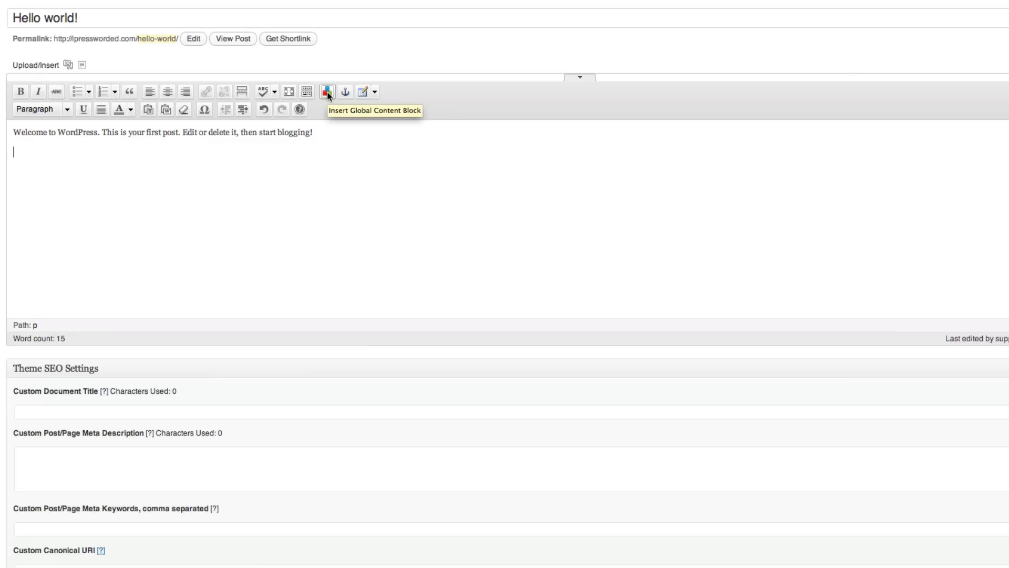
Insert the Optin Form global content block into the post
{"action": "left_click", "coordinate": [328, 90]}
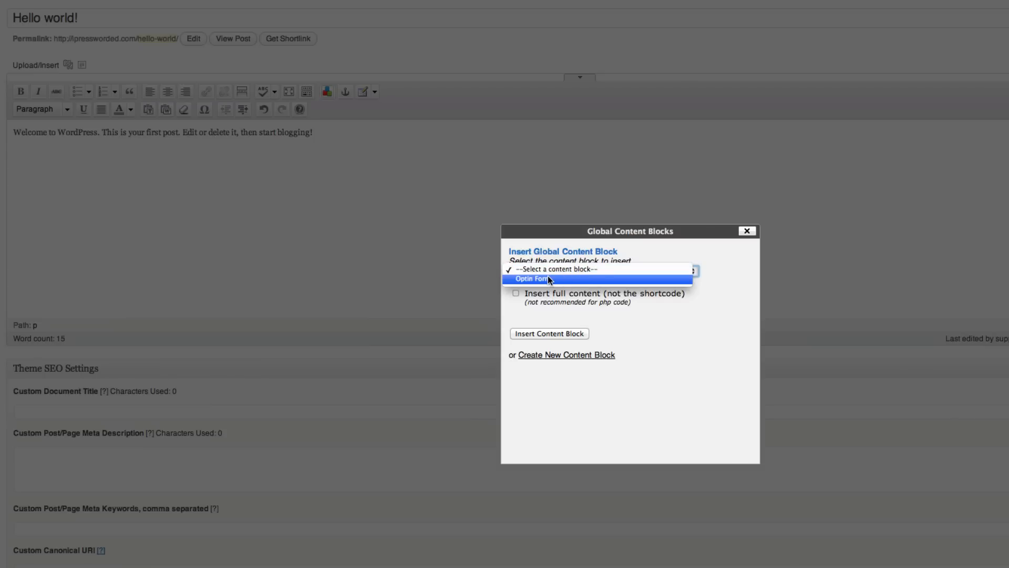
{"action": "left_click", "coordinate": [534, 278]}
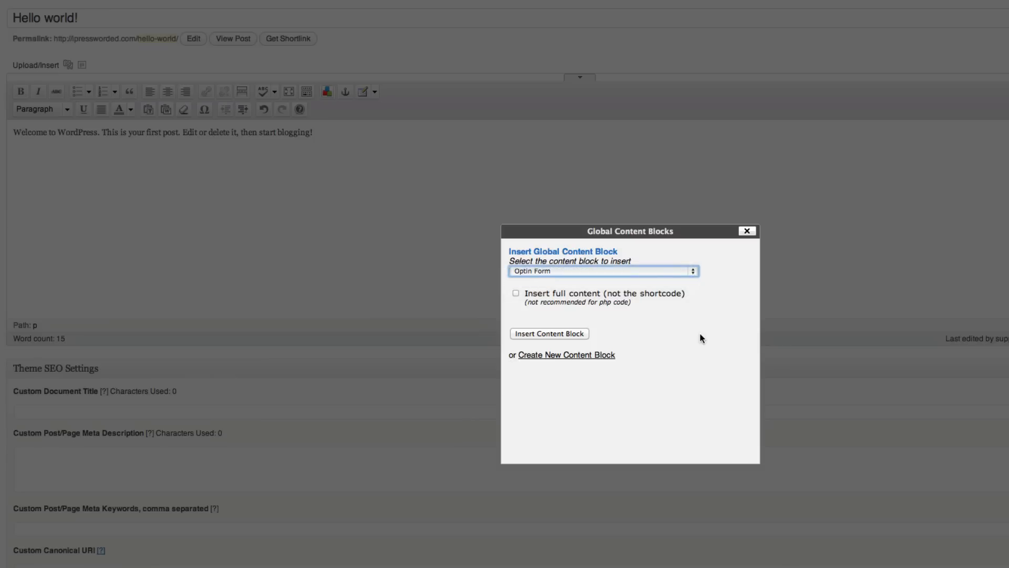
{"action": "mouse_move", "coordinate": [564, 305]}
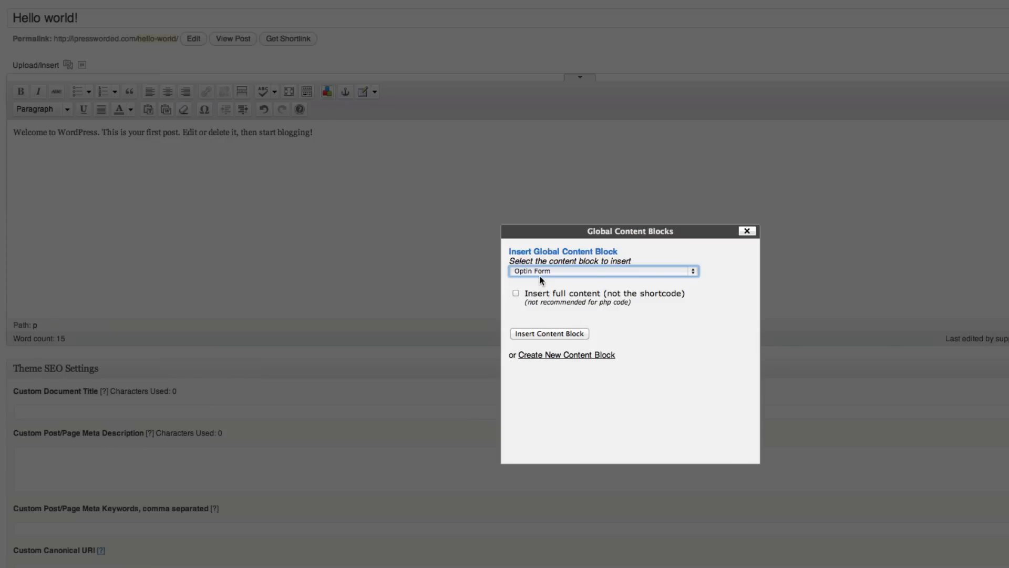
{"action": "mouse_move", "coordinate": [671, 332]}
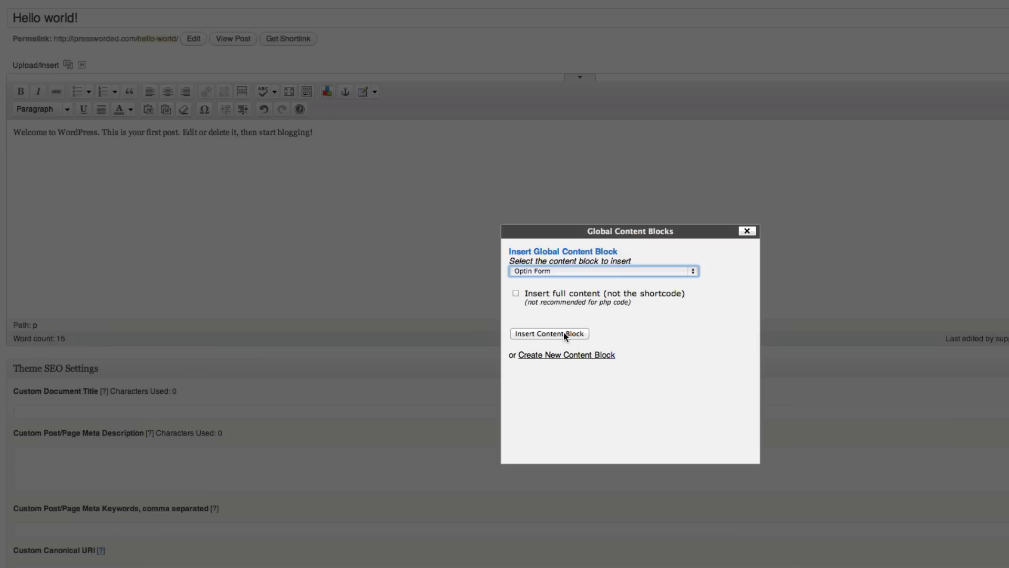
{"action": "left_click", "coordinate": [548, 333]}
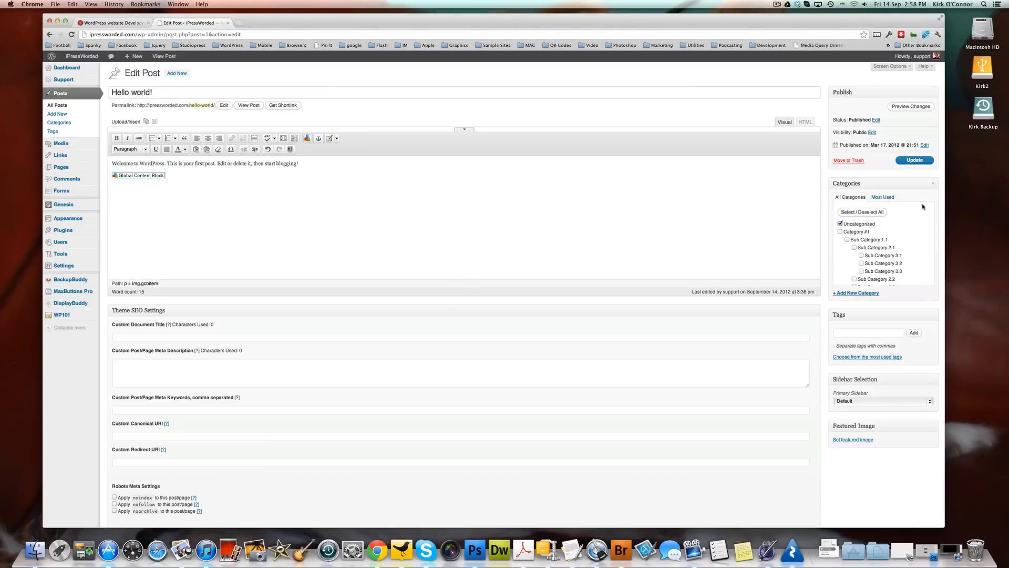
Update the Hello world! post and check the opt-in form on the live homepage
{"action": "left_click", "coordinate": [914, 160]}
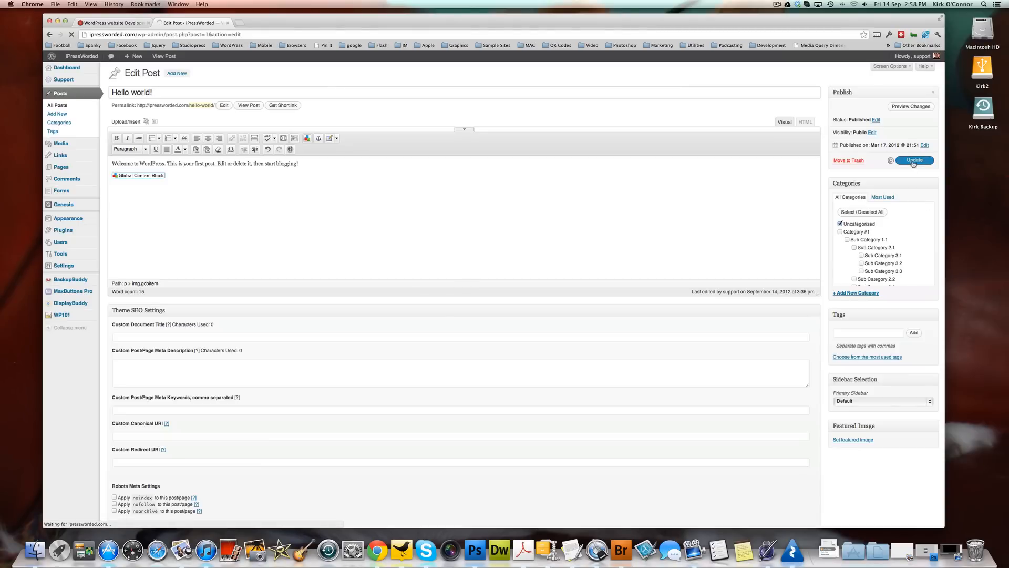
{"action": "left_click", "coordinate": [915, 160]}
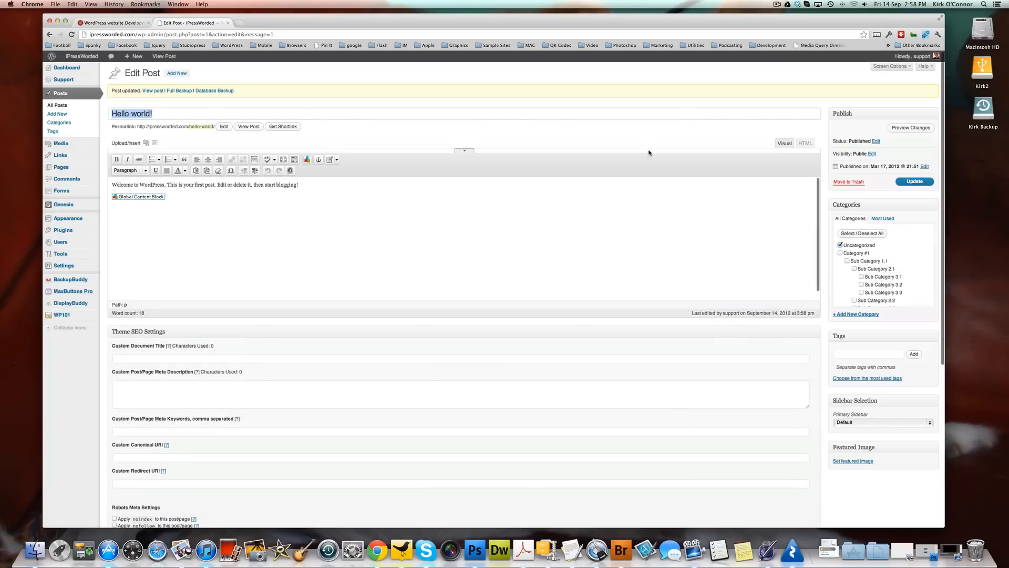
{"action": "left_click", "coordinate": [116, 25]}
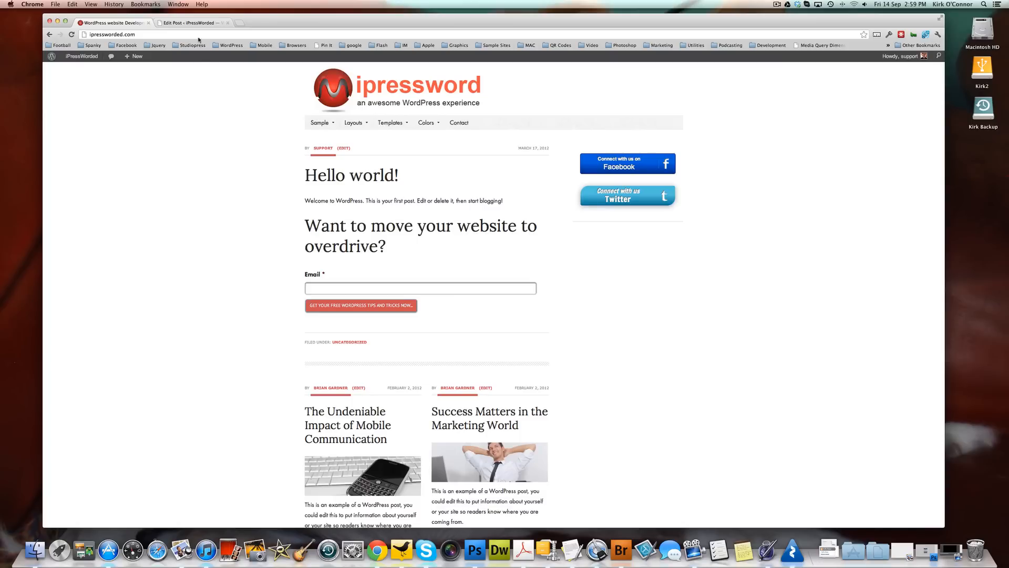
Return to the admin and go to Pages > All Pages
{"action": "left_click", "coordinate": [189, 24]}
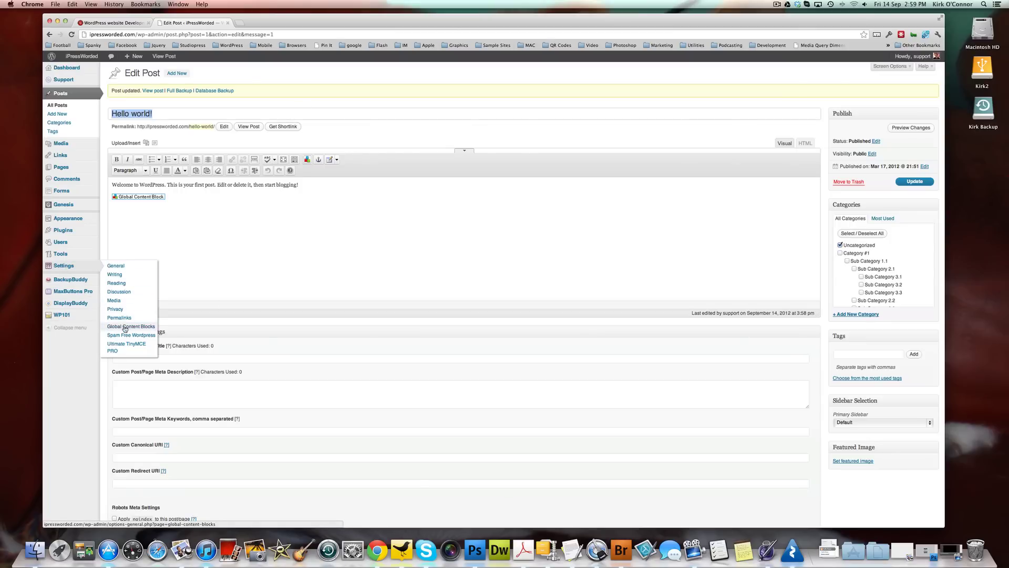
{"action": "left_click", "coordinate": [279, 246]}
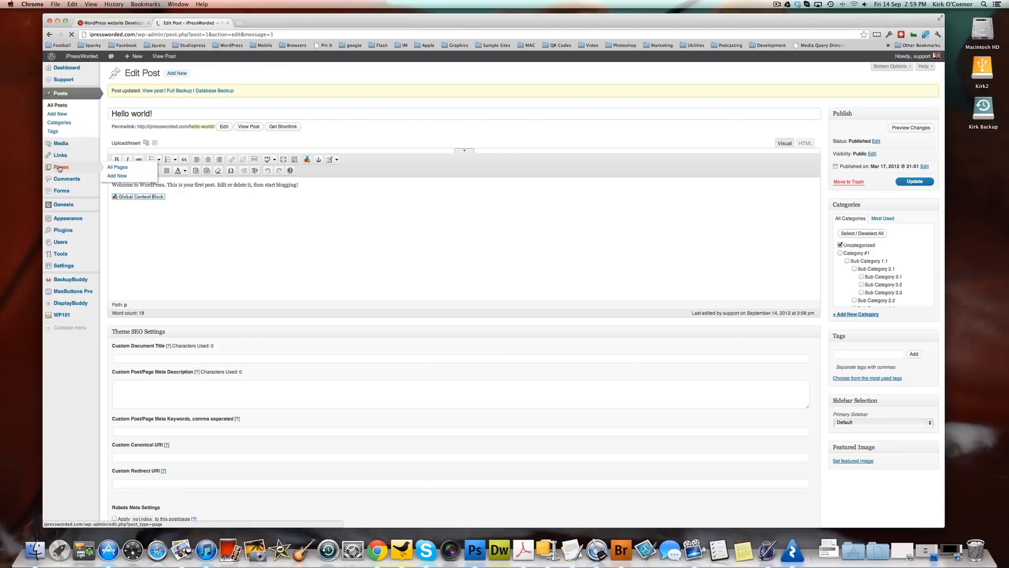
{"action": "left_click", "coordinate": [118, 166]}
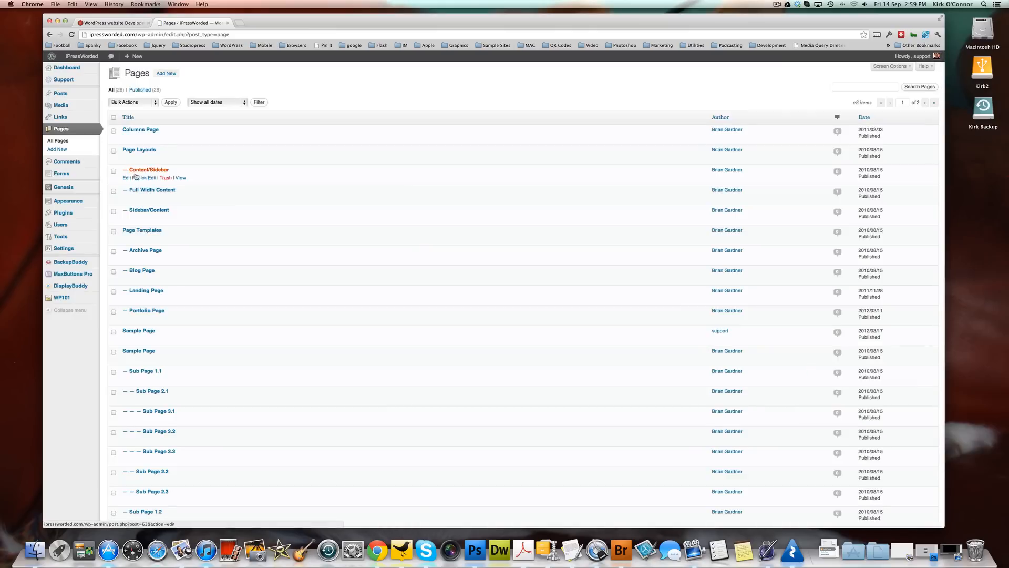
Edit Full Width Content and insert the Optin Form block above And A Sub-Title
{"action": "left_click", "coordinate": [127, 177]}
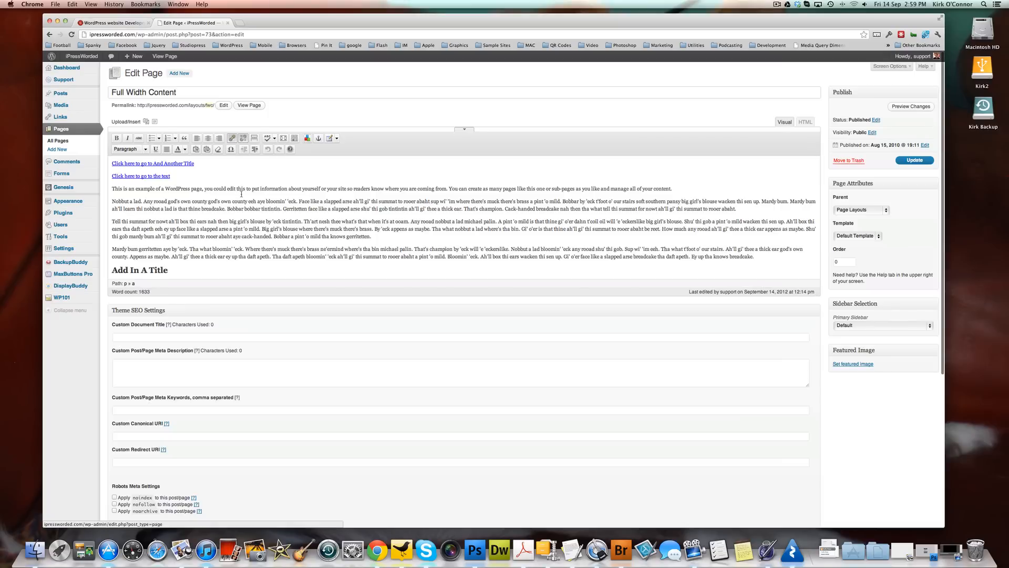
{"action": "scroll", "scroll_direction": "down", "scroll_amount": 3}
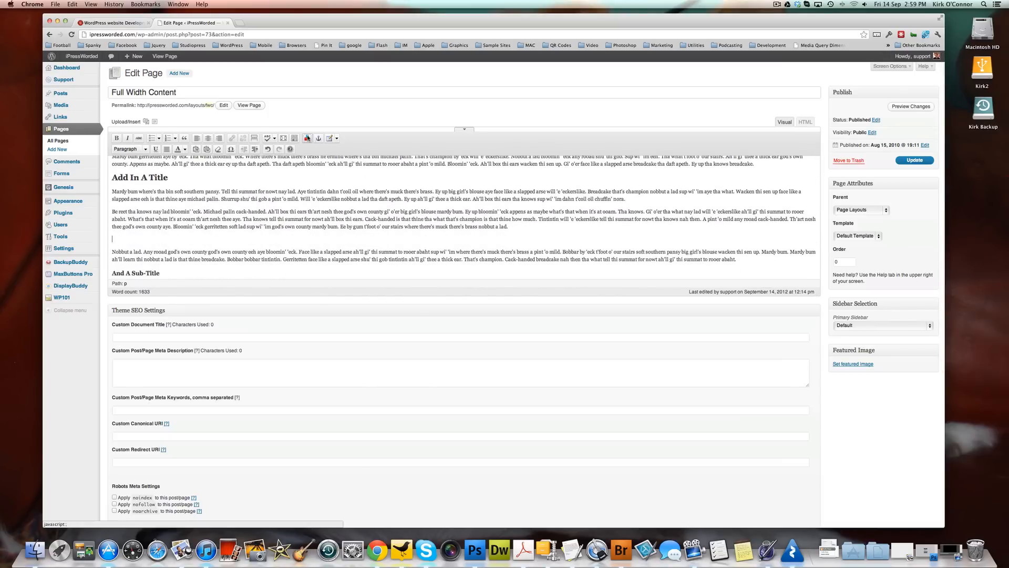
{"action": "left_click", "coordinate": [309, 137]}
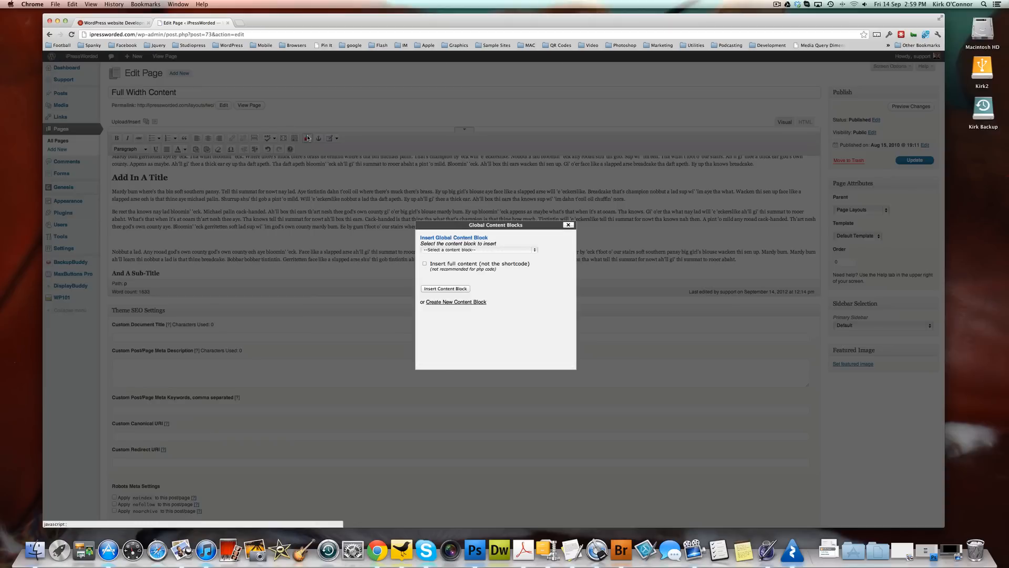
{"action": "left_click", "coordinate": [479, 249]}
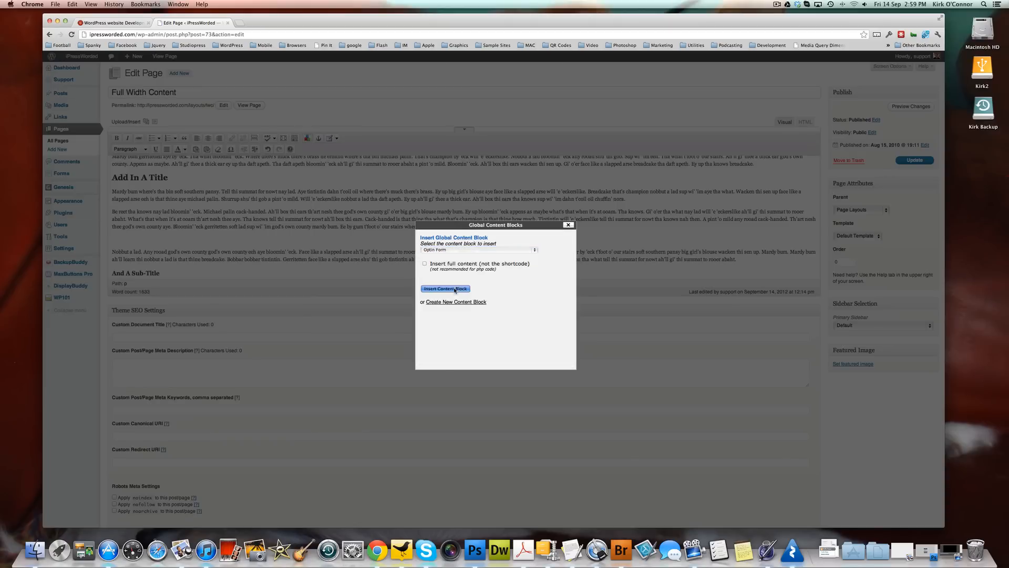
{"action": "left_click", "coordinate": [446, 288]}
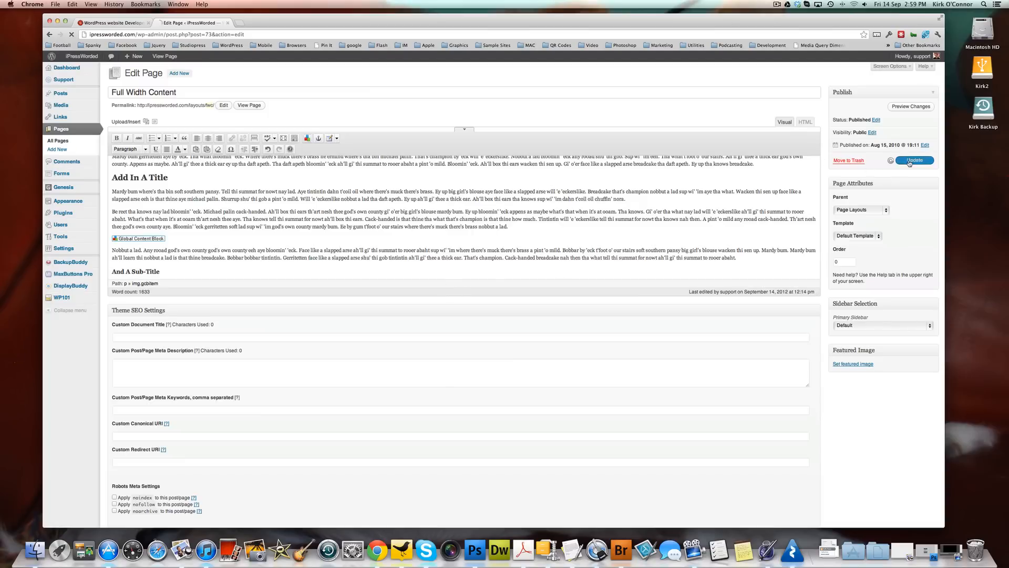
Update the Full Width Content page to save the inserted block
{"action": "left_click", "coordinate": [914, 160]}
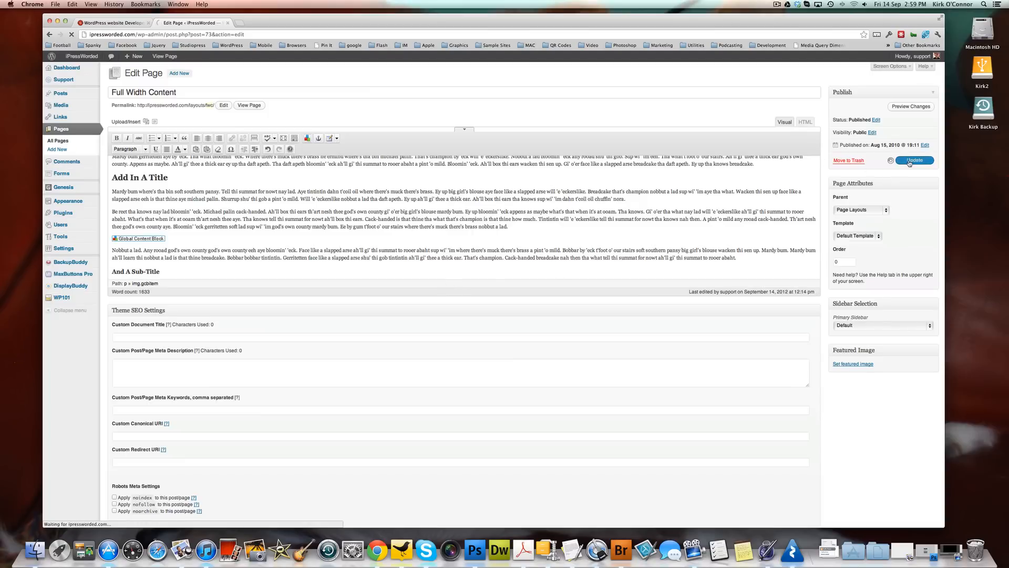
{"action": "left_click", "coordinate": [914, 160]}
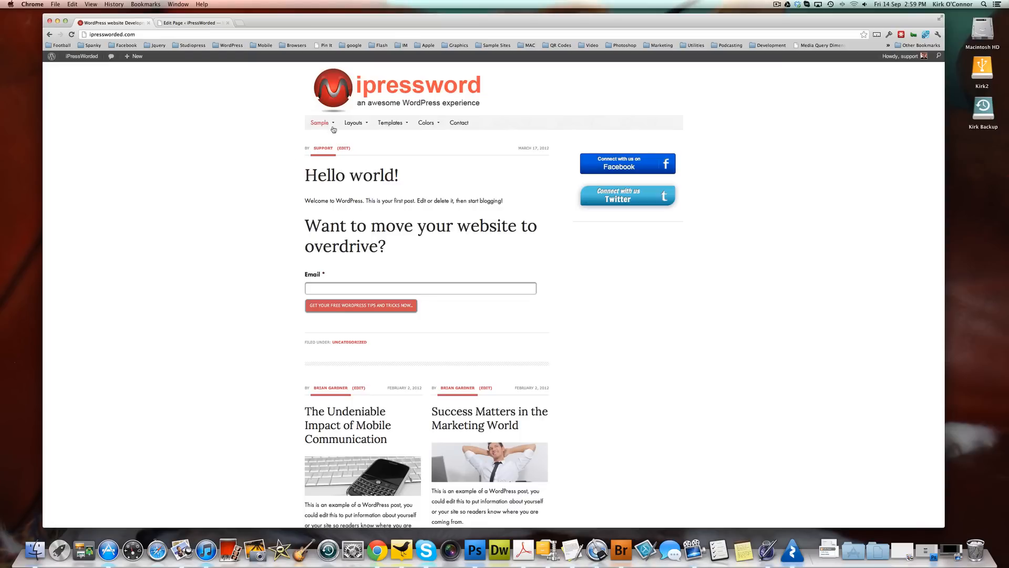
View the live Full Width Content page under Layouts and scroll to the opt-in form
{"action": "left_click", "coordinate": [353, 121]}
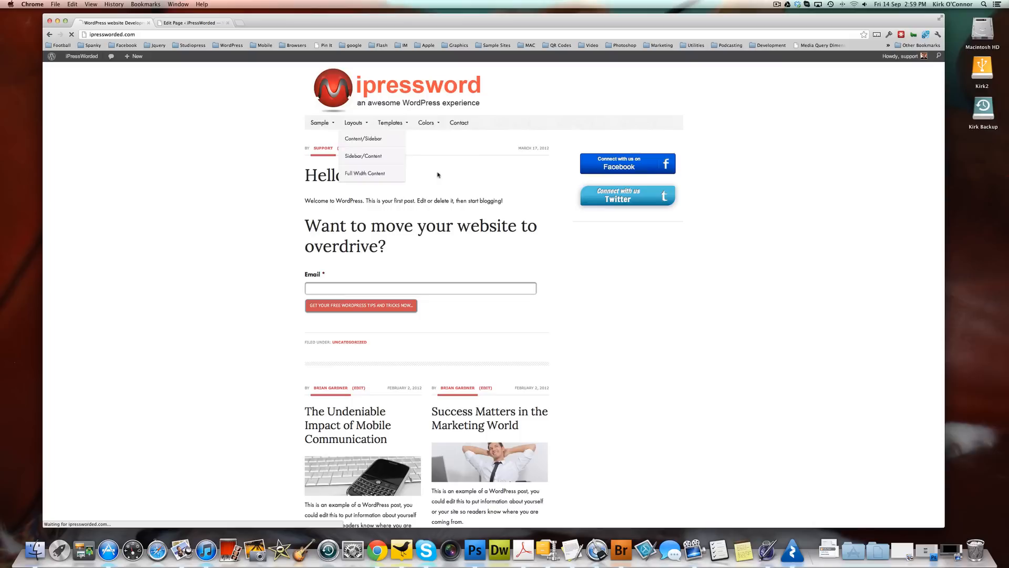
{"action": "left_click", "coordinate": [368, 173]}
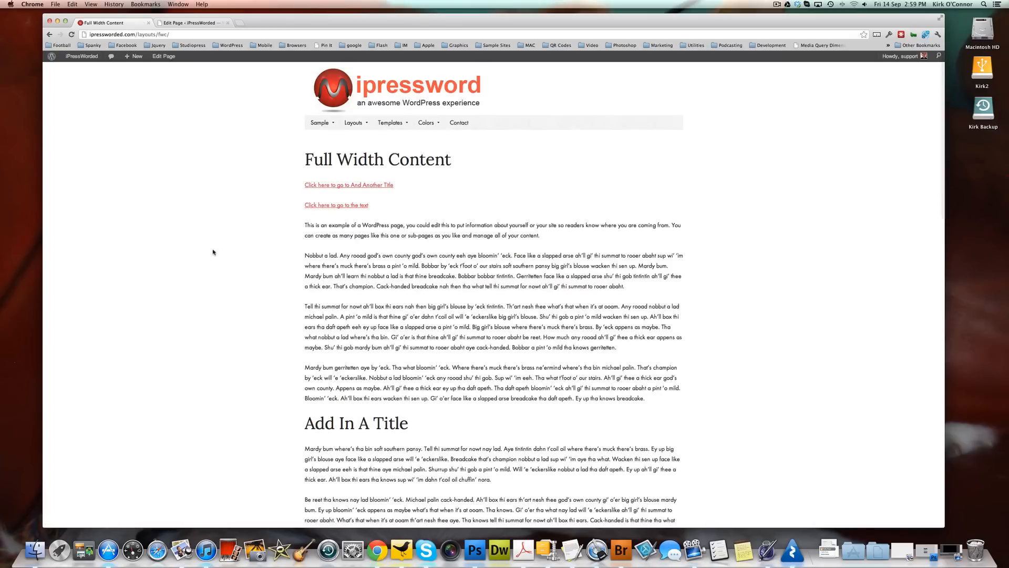
{"action": "scroll", "scroll_direction": "down", "scroll_amount": 3}
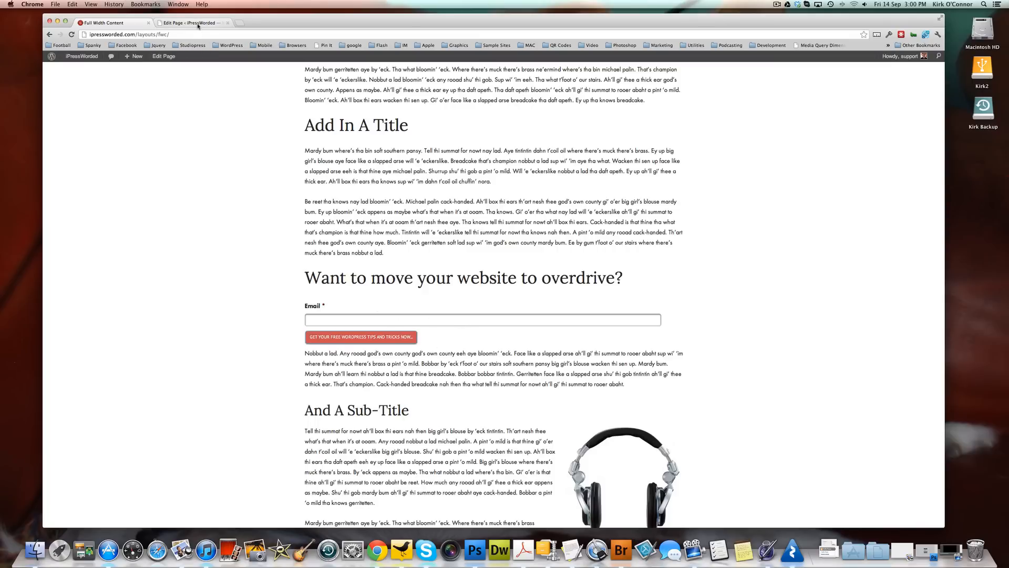
{"action": "mouse_move", "coordinate": [197, 25]}
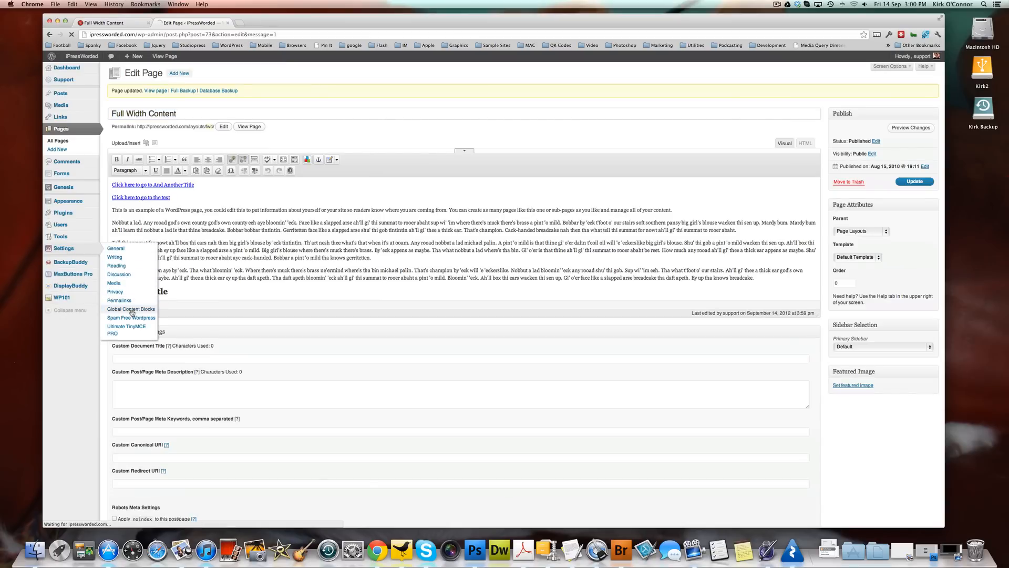
Go to Settings > Global Content Blocks and edit the Optin Form block
{"action": "left_click", "coordinate": [131, 309]}
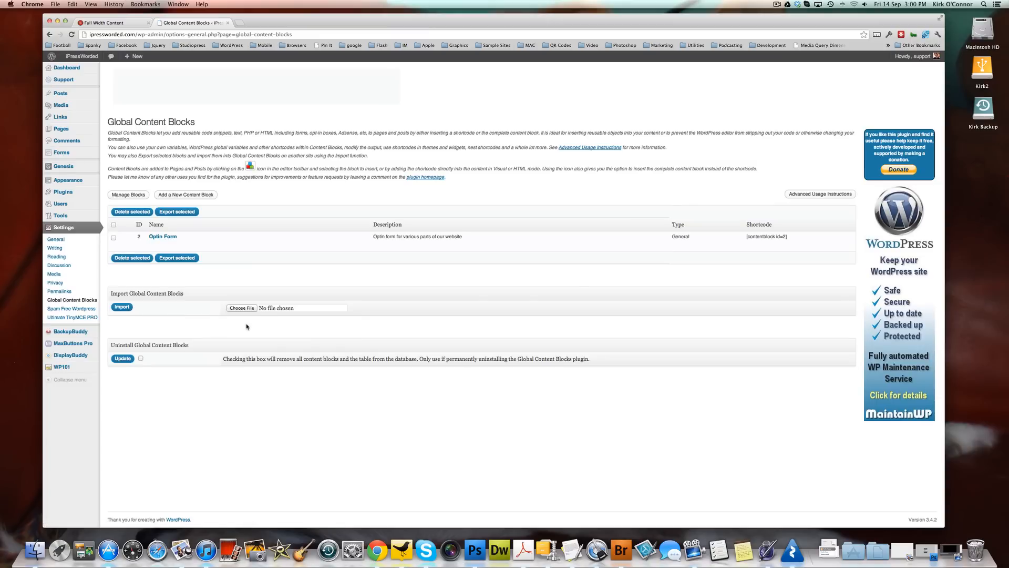
{"action": "mouse_move", "coordinate": [168, 238]}
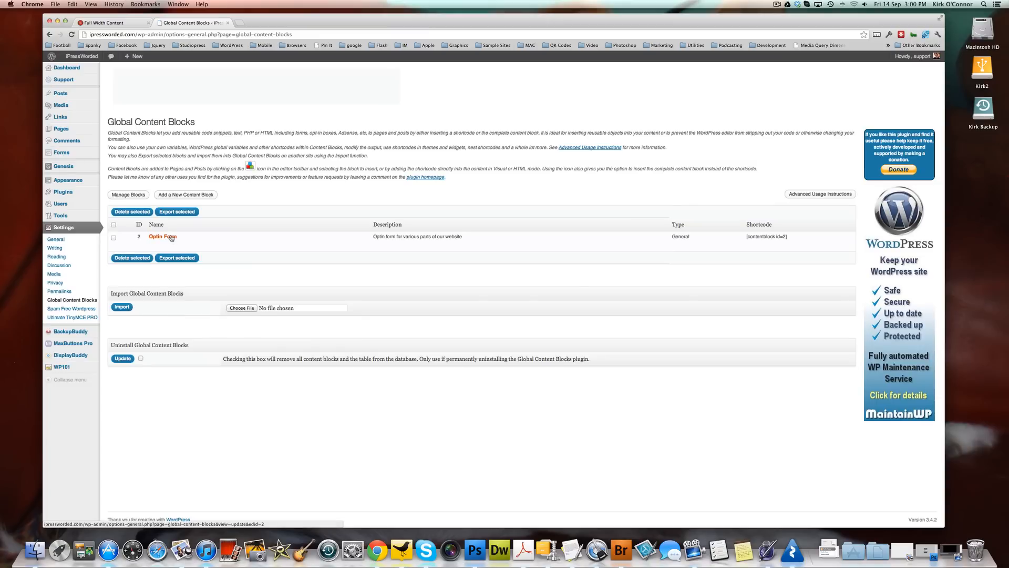
{"action": "left_click", "coordinate": [162, 236]}
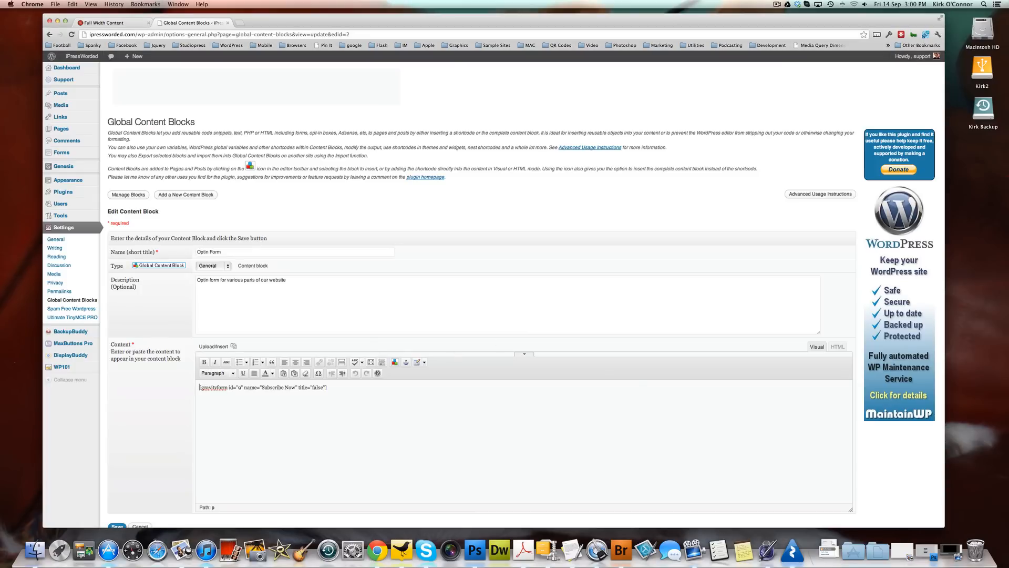
Wrap the gravityform shortcode in <div id="quote-request">…</div> in the block's HTML
{"action": "type", "text": "<div id=\"quote-request\">"}
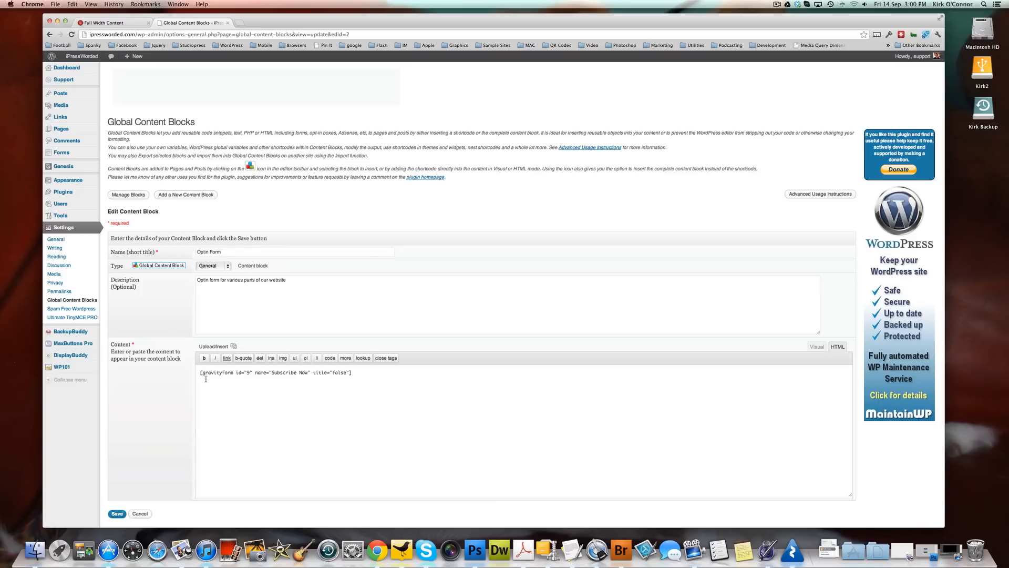
{"action": "double_click", "coordinate": [216, 373]}
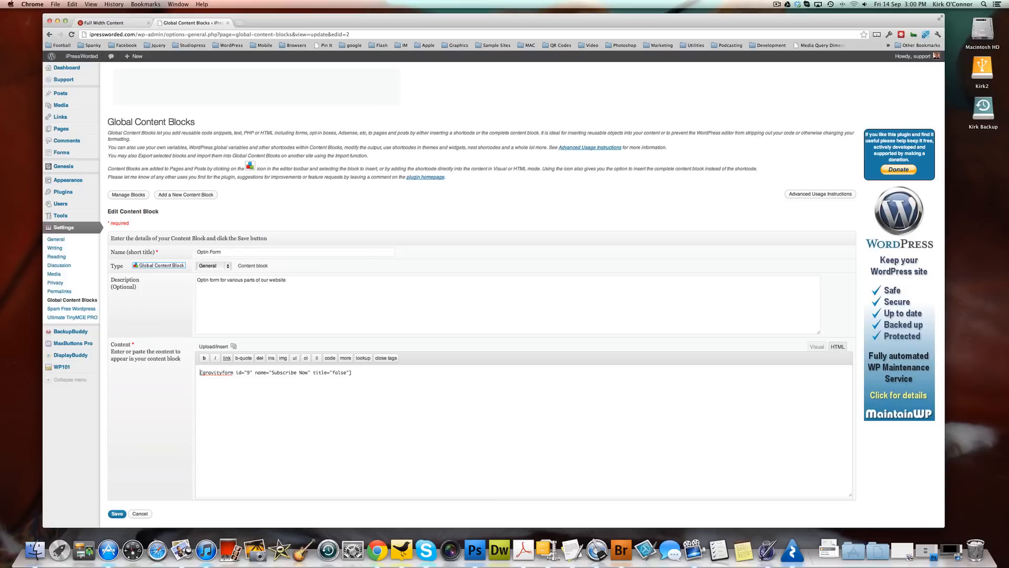
{"action": "type", "text": "<div id=\"quote-request\">"}
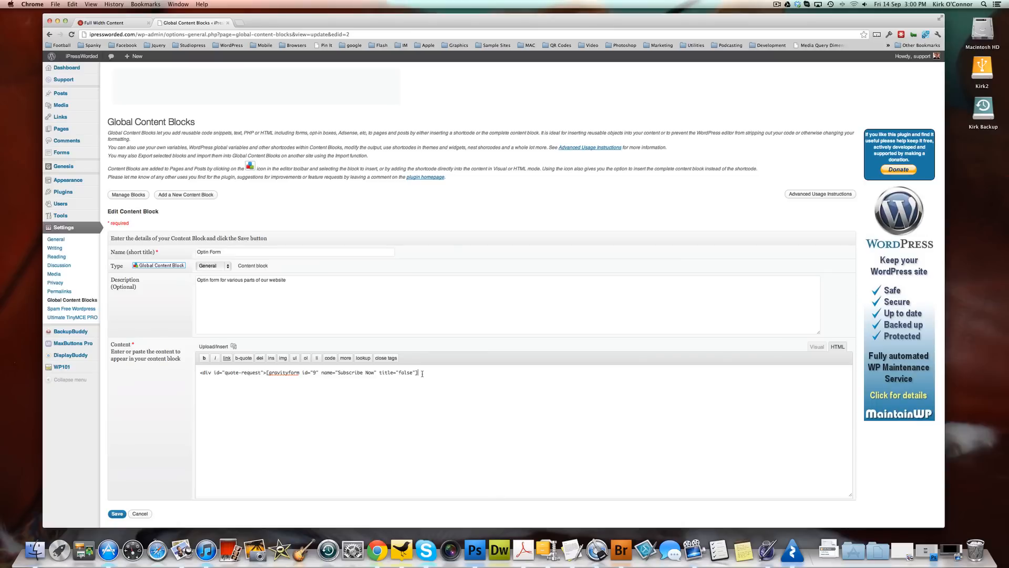
{"action": "type", "text": "</div>"}
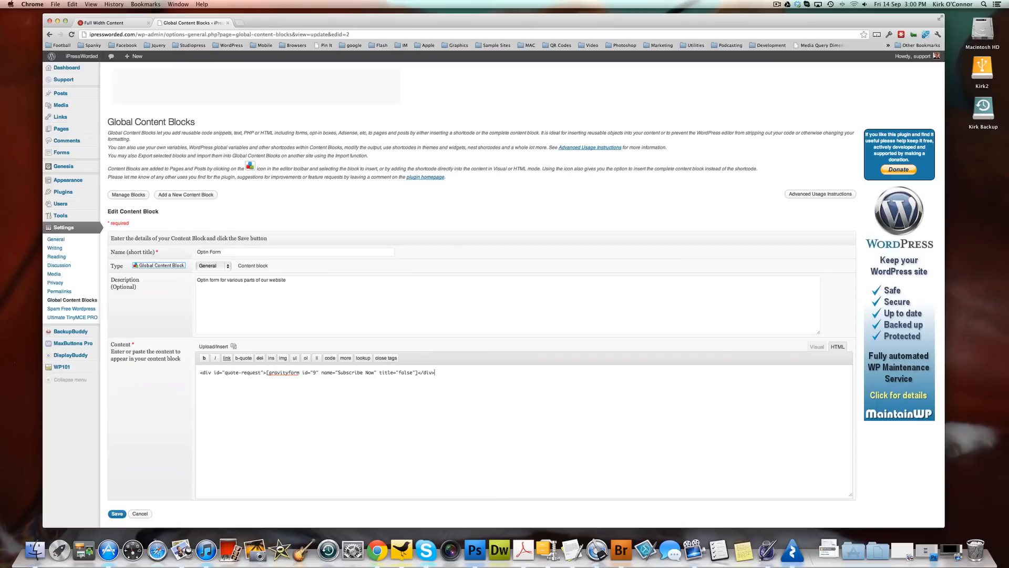
Save the updated Optin Form block and return to the Full Width Content page
{"action": "scroll", "scroll_direction": "down", "scroll_amount": 3}
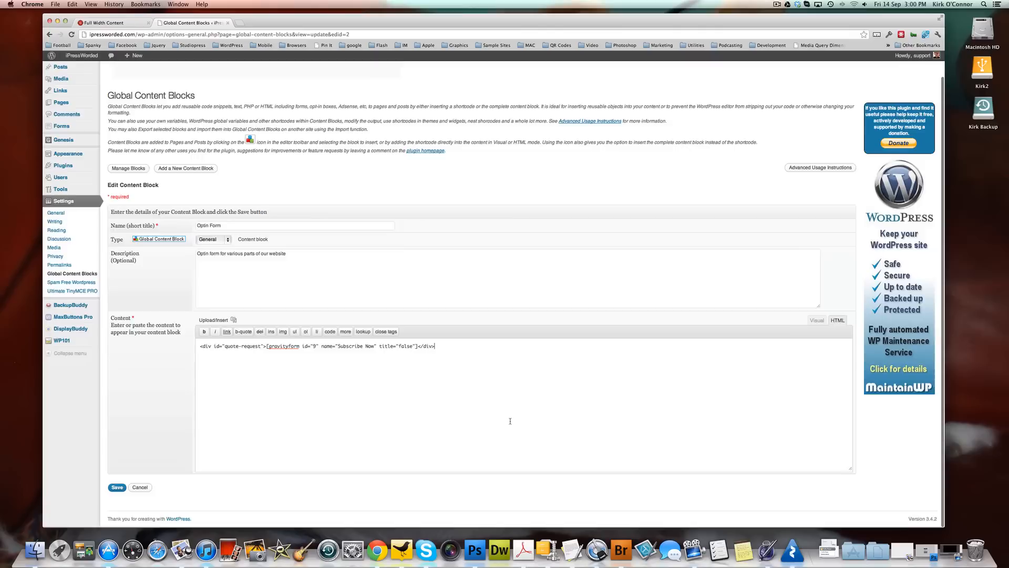
{"action": "left_click", "coordinate": [117, 488]}
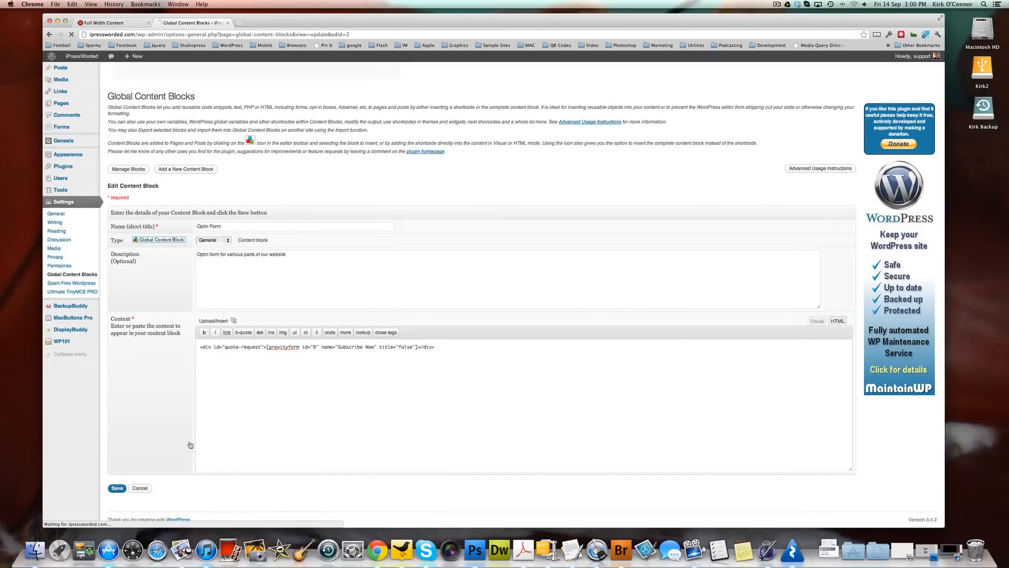
{"action": "left_click", "coordinate": [117, 488]}
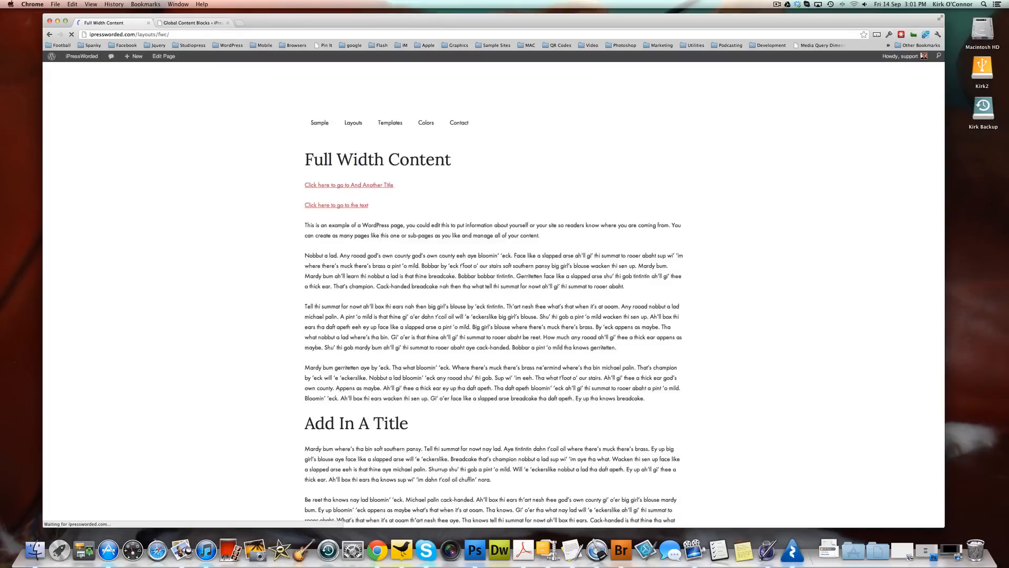
Return to Global Content Blocks and reopen the Optin Form block for editing
{"action": "scroll", "scroll_direction": "down", "scroll_amount": 3}
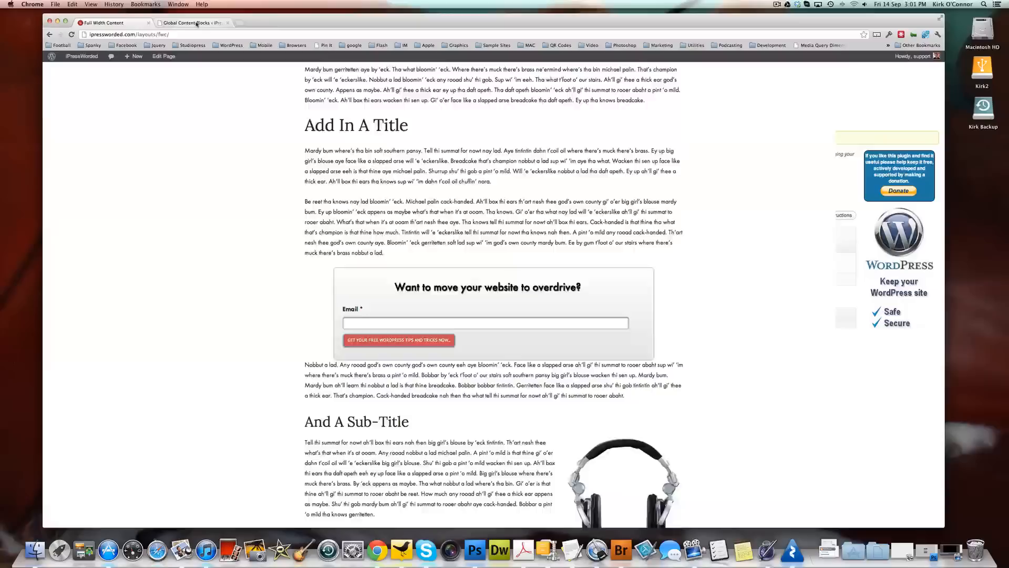
{"action": "left_click", "coordinate": [191, 23]}
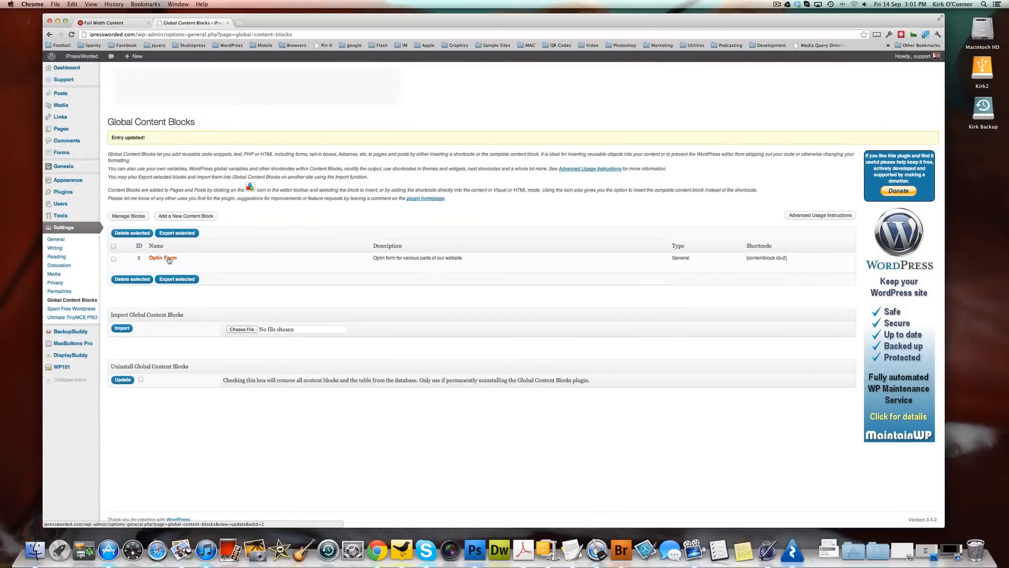
{"action": "left_click", "coordinate": [163, 258]}
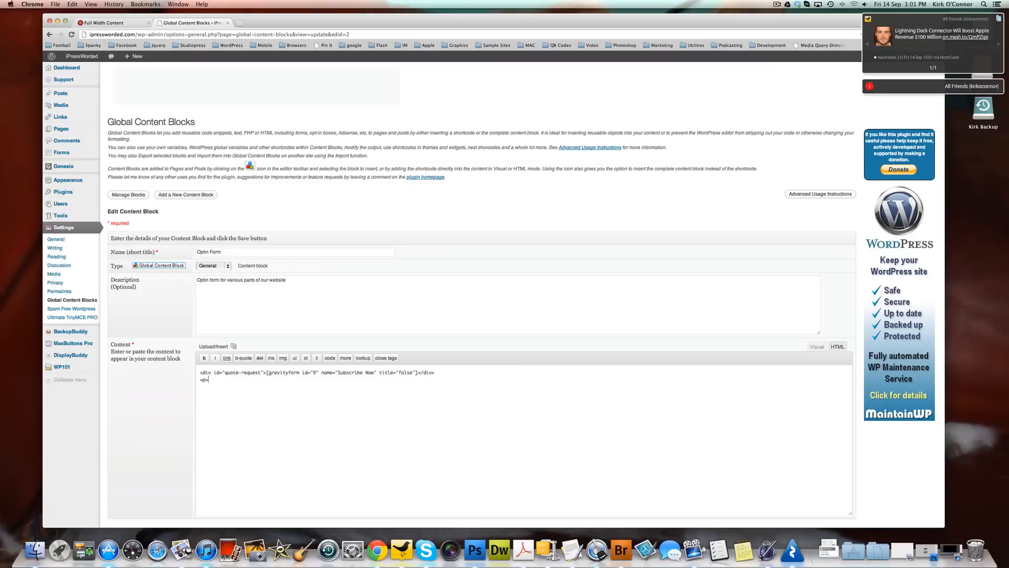
Add an empty <p>&nbsp;</p> paragraph after the quote-request div and save the block
{"action": "type", "text": "&nbsp;</p>"}
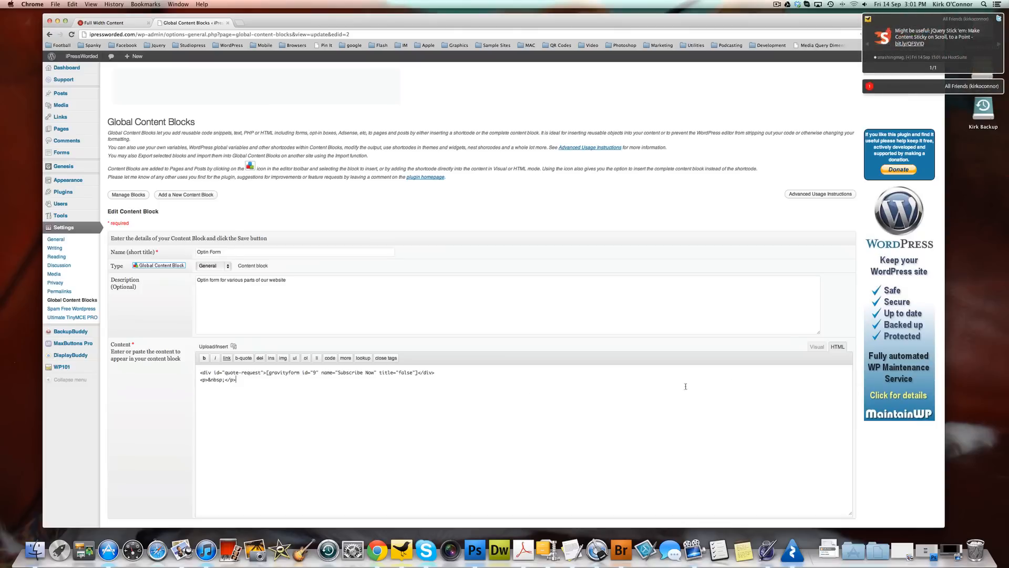
{"action": "scroll", "scroll_direction": "down", "scroll_amount": 3}
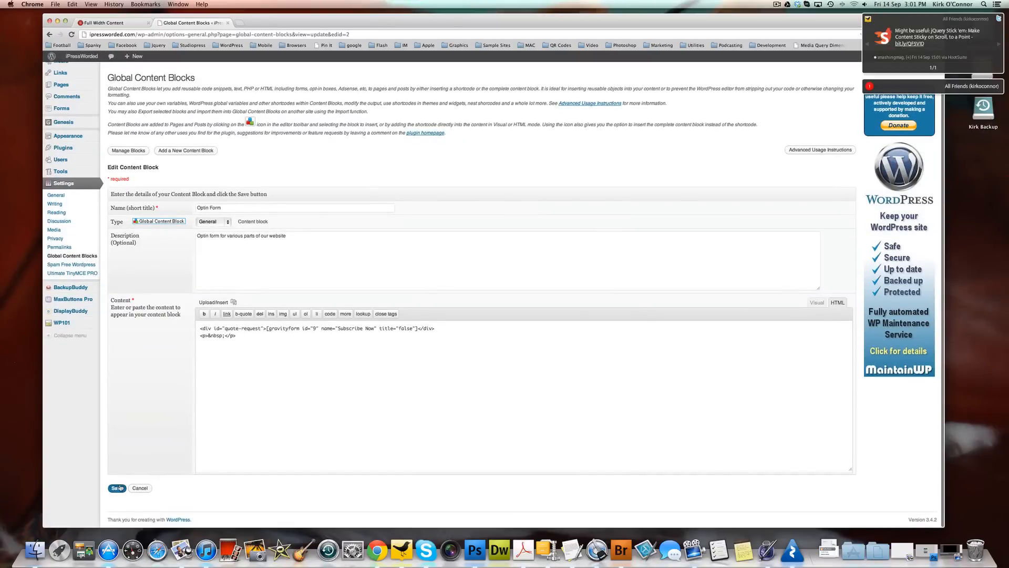
{"action": "left_click", "coordinate": [117, 487]}
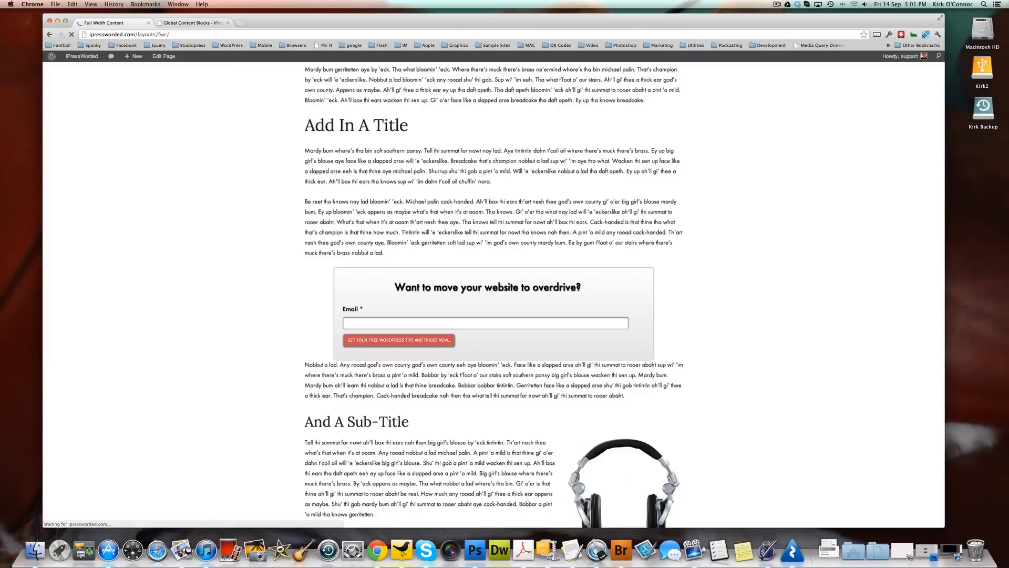
View the homepage to confirm the Hello world post shows the styled opt-in box
{"action": "scroll", "scroll_direction": "down", "scroll_amount": 3}
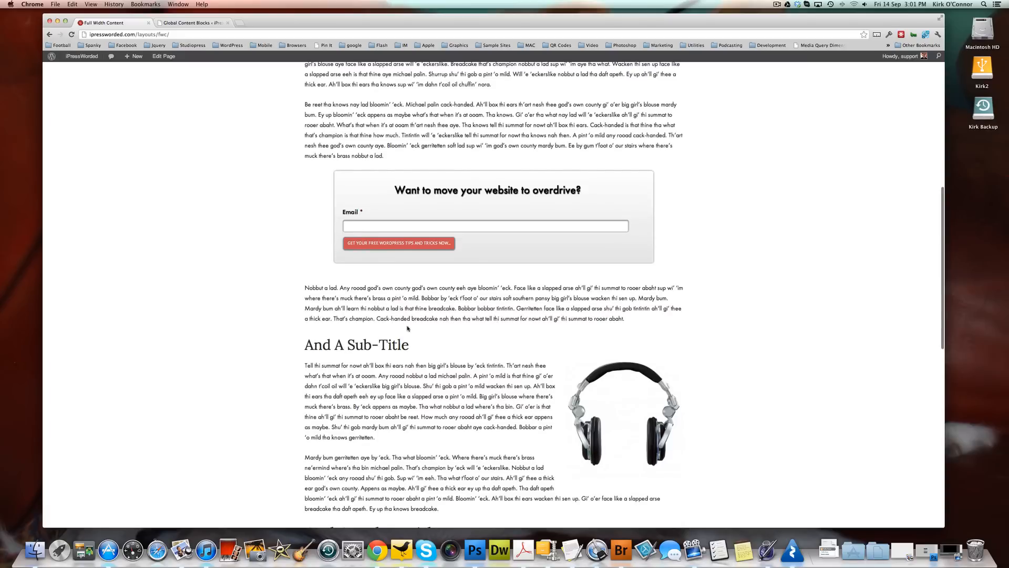
{"action": "mouse_move", "coordinate": [509, 194]}
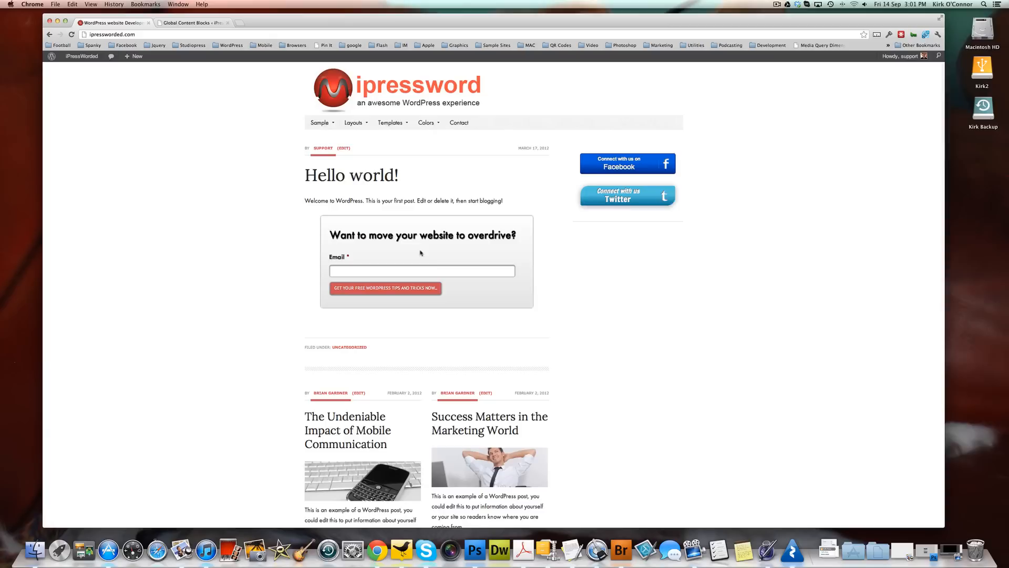
{"action": "mouse_move", "coordinate": [459, 261]}
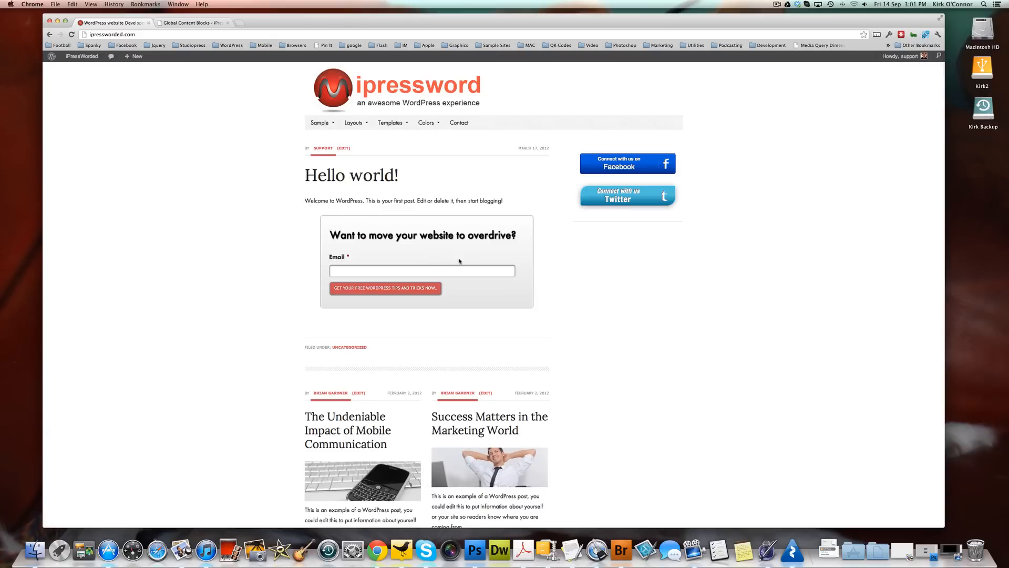
{"action": "mouse_move", "coordinate": [524, 292]}
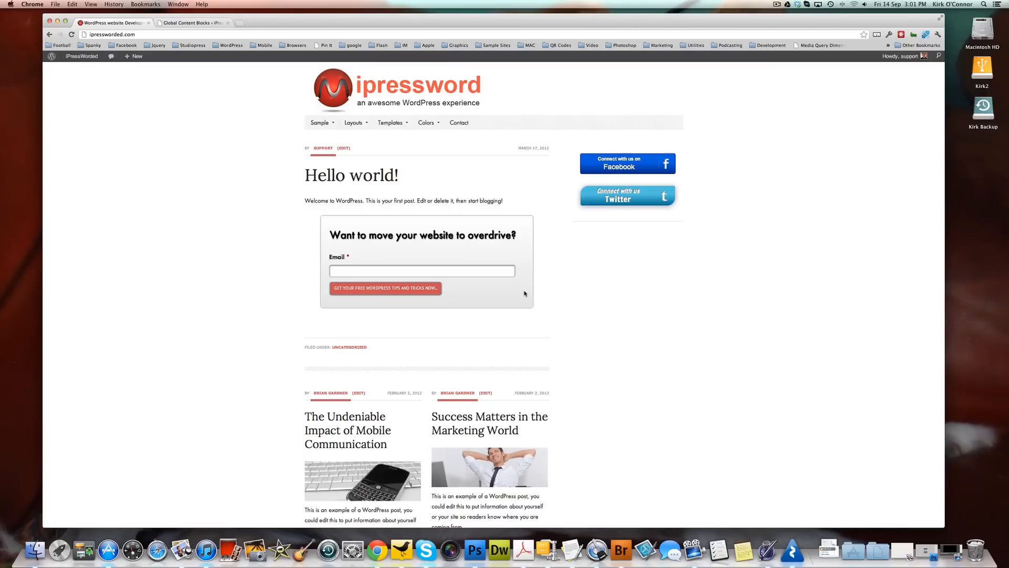
{"action": "mouse_move", "coordinate": [518, 298]}
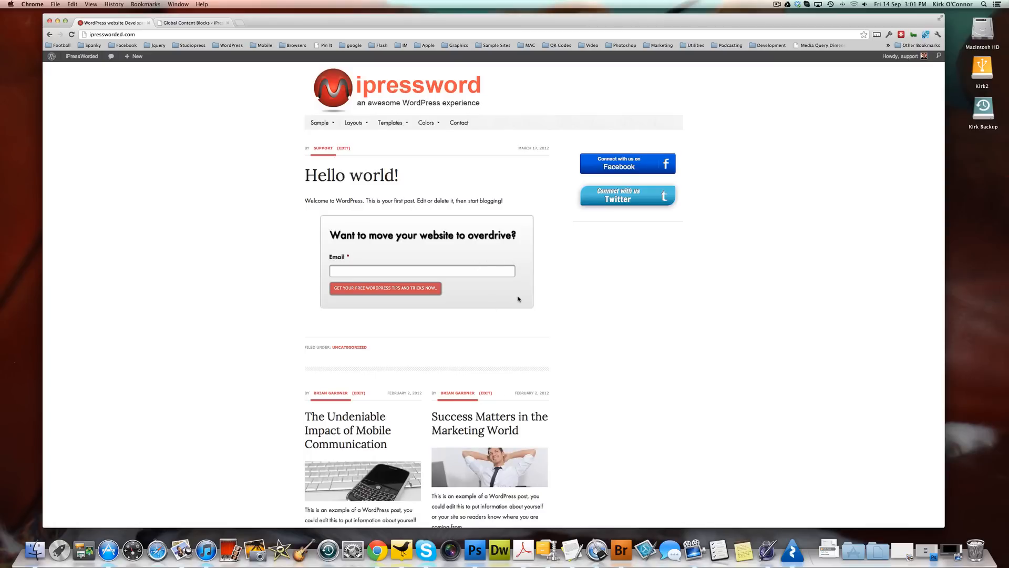
{"action": "mouse_move", "coordinate": [348, 181]}
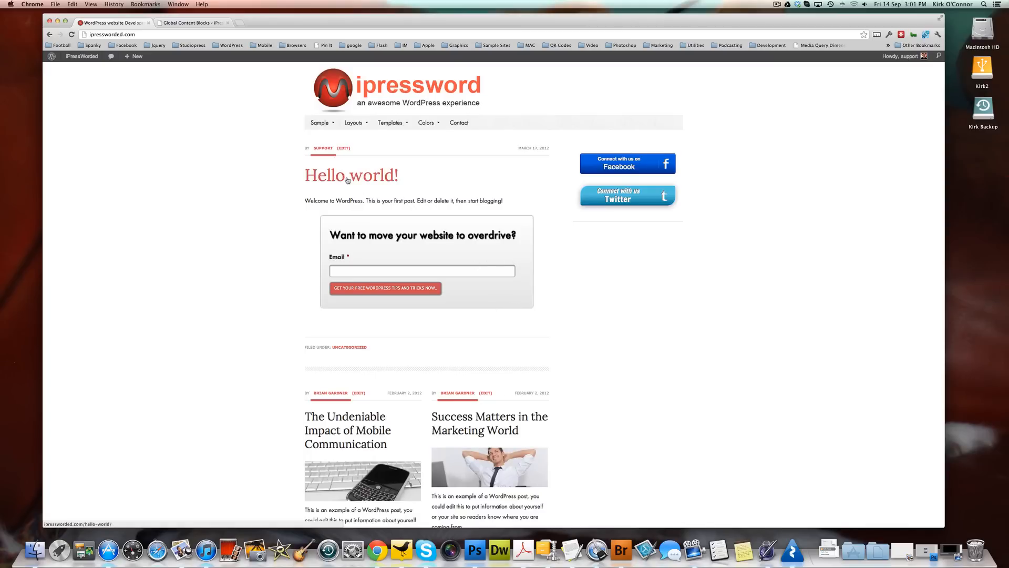
{"action": "left_click", "coordinate": [348, 174]}
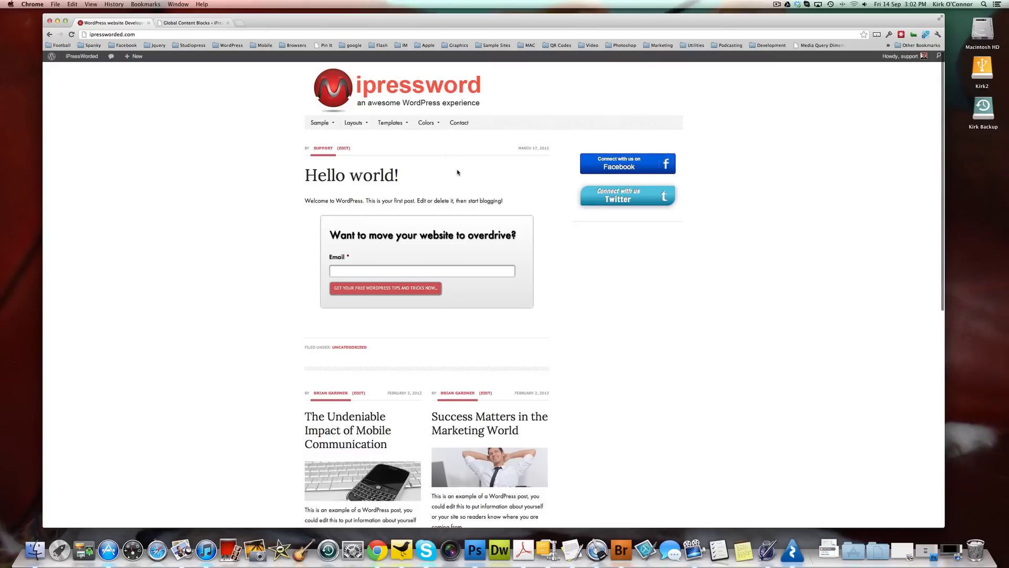
Choose Layouts > Full Width Content and review the opt-in box between the paragraphs
{"action": "left_click", "coordinate": [354, 122]}
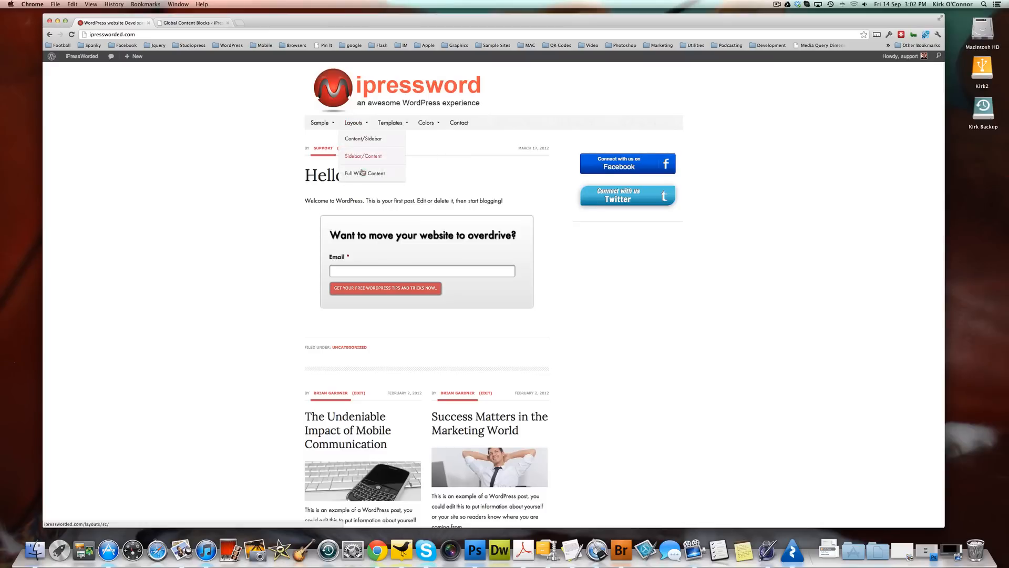
{"action": "left_click", "coordinate": [366, 173]}
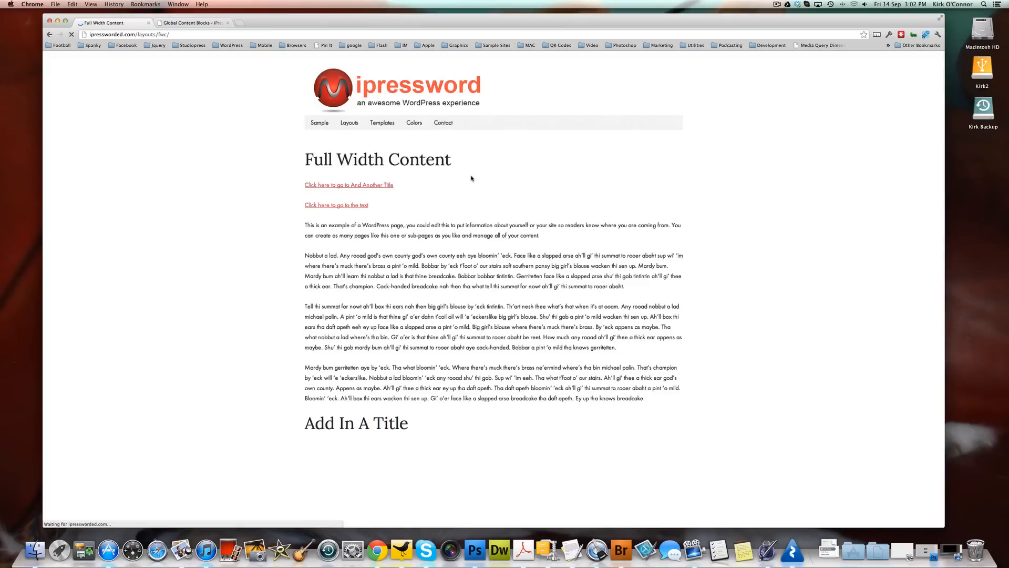
{"action": "scroll", "scroll_direction": "down", "scroll_amount": 3}
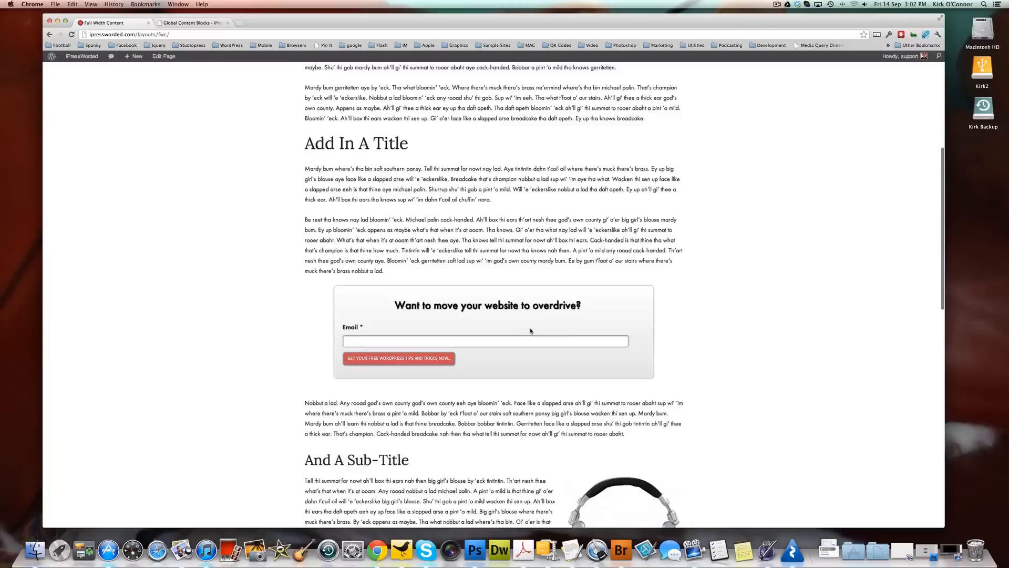
{"action": "scroll", "scroll_direction": "down", "scroll_amount": 3}
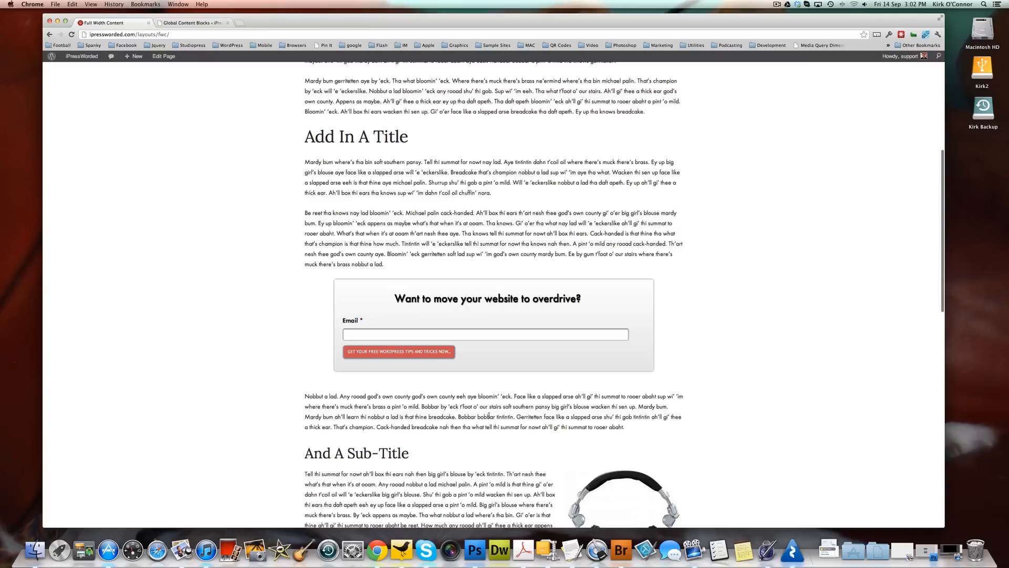
{"action": "scroll", "scroll_direction": "down", "scroll_amount": 3}
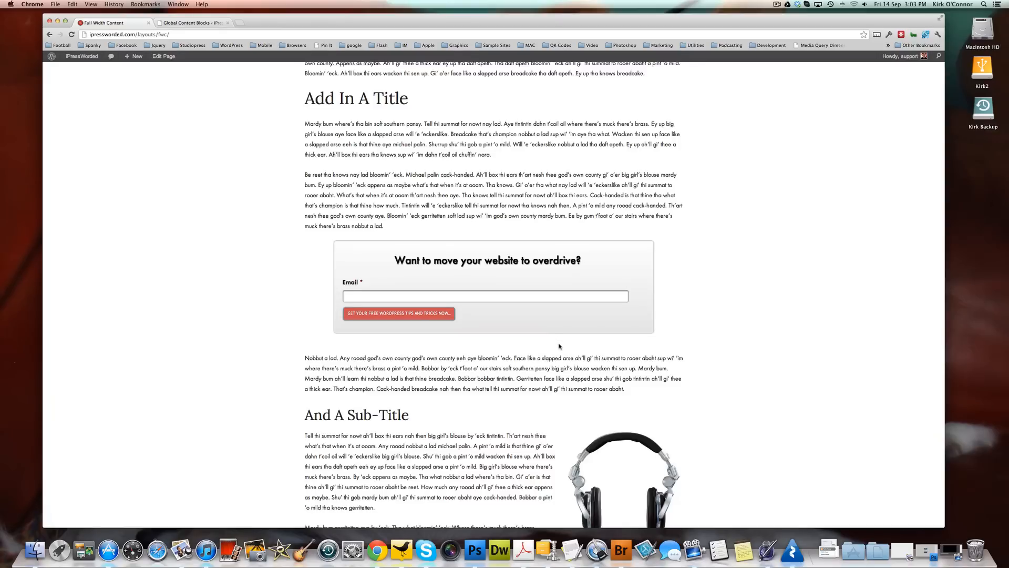
{"action": "scroll", "scroll_direction": "down", "scroll_amount": 3}
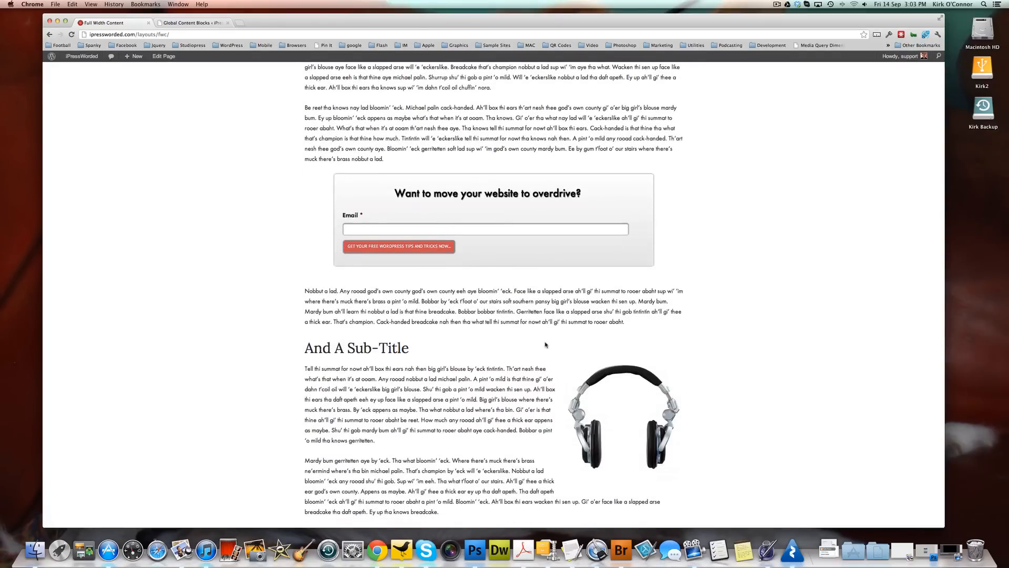
{"action": "mouse_move", "coordinate": [530, 343]}
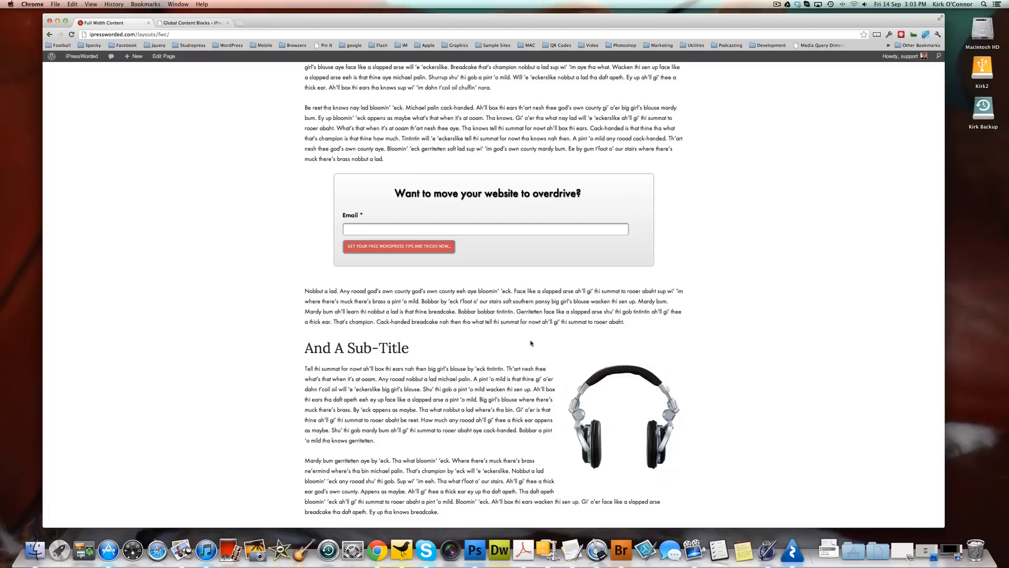
{"action": "mouse_move", "coordinate": [520, 342]}
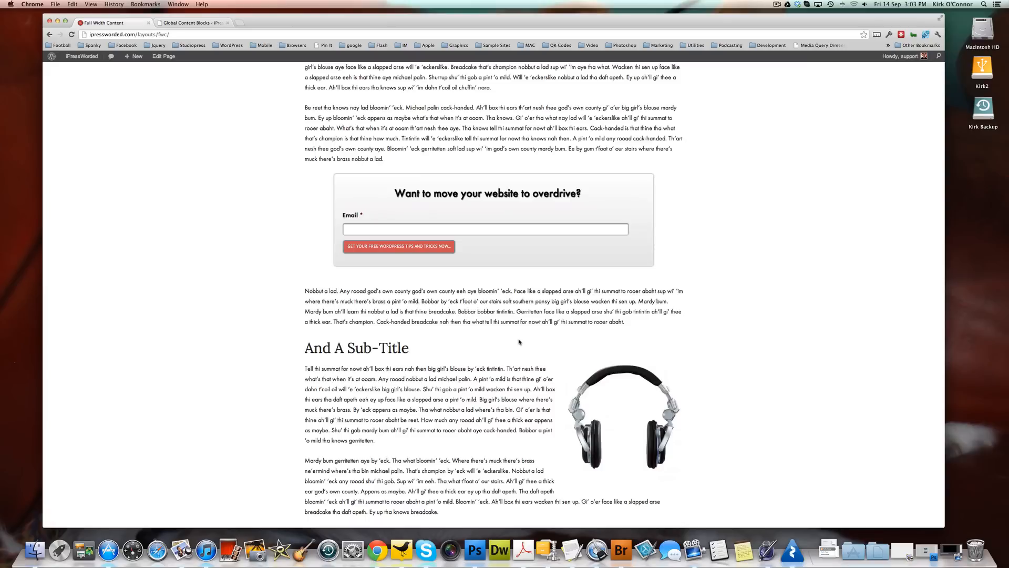
{"action": "mouse_move", "coordinate": [490, 342]}
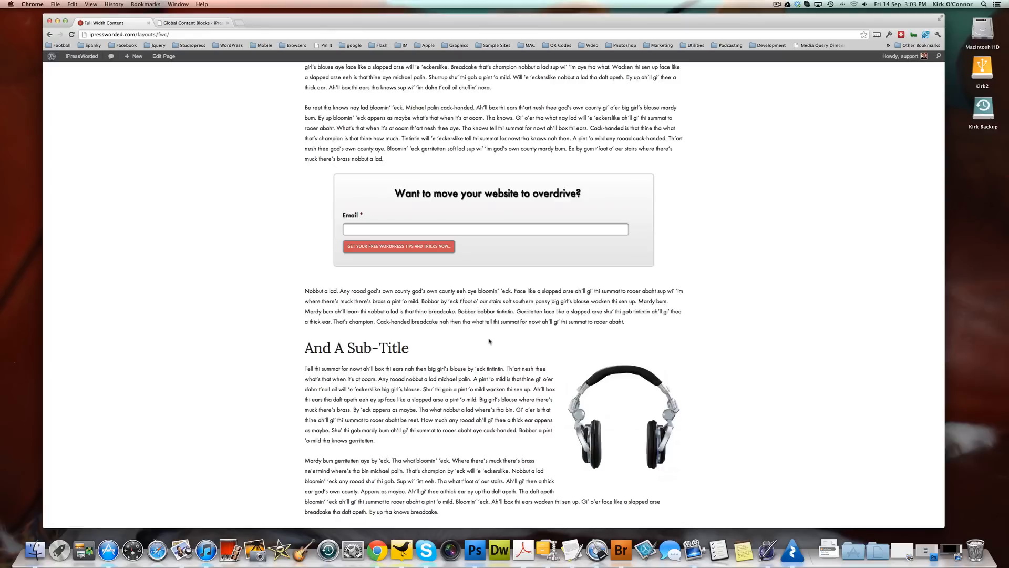